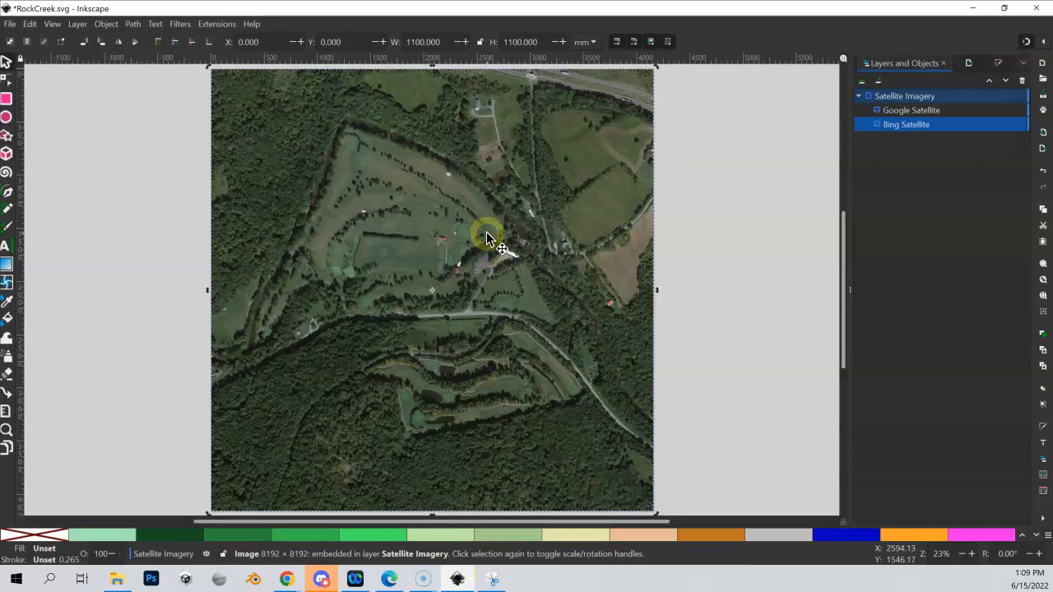
mouse_move(704, 170)
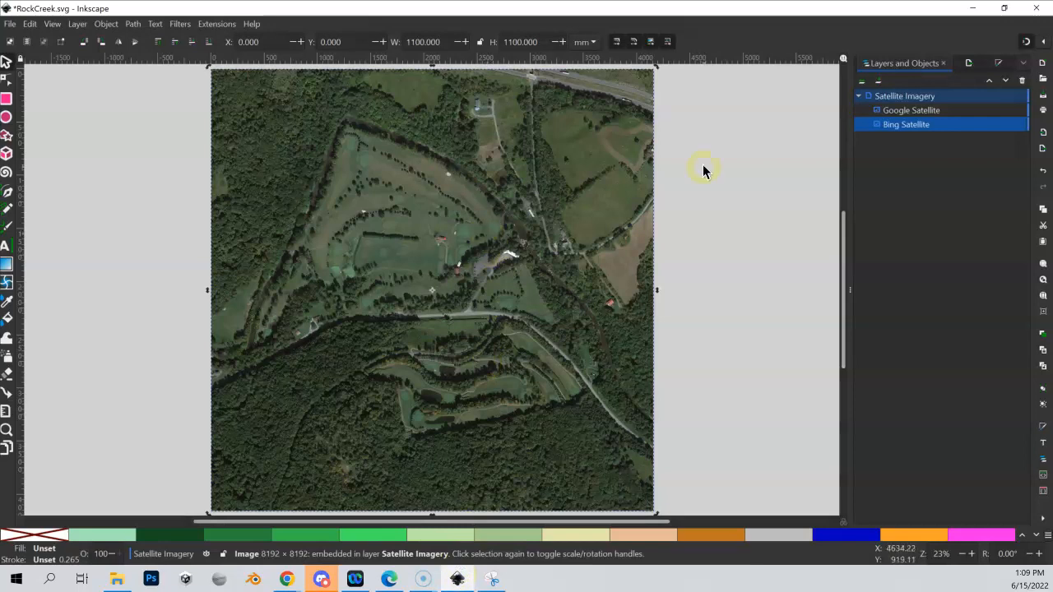
mouse_move(731, 178)
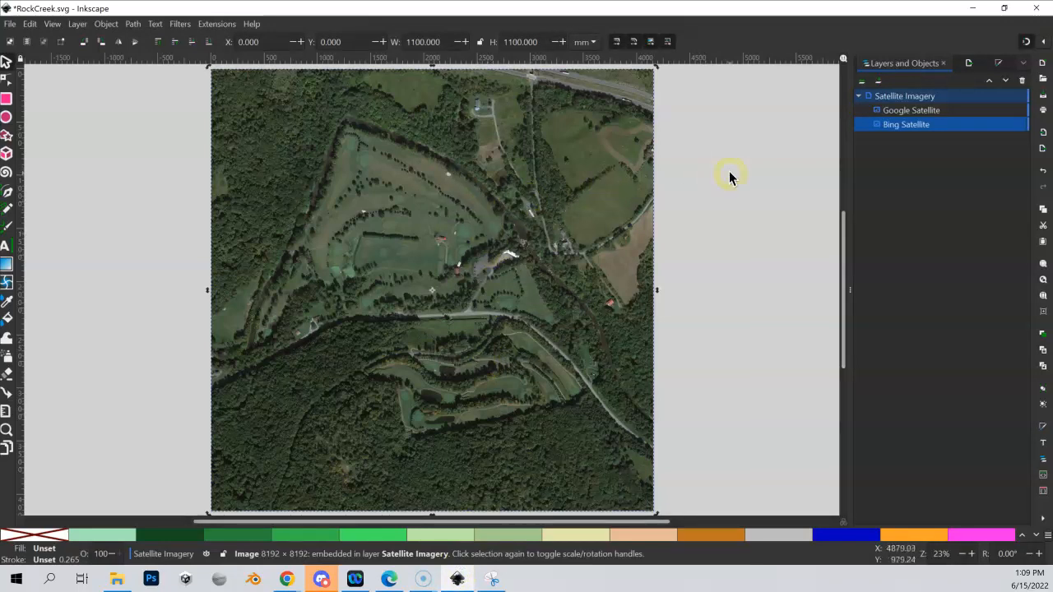
mouse_move(658, 183)
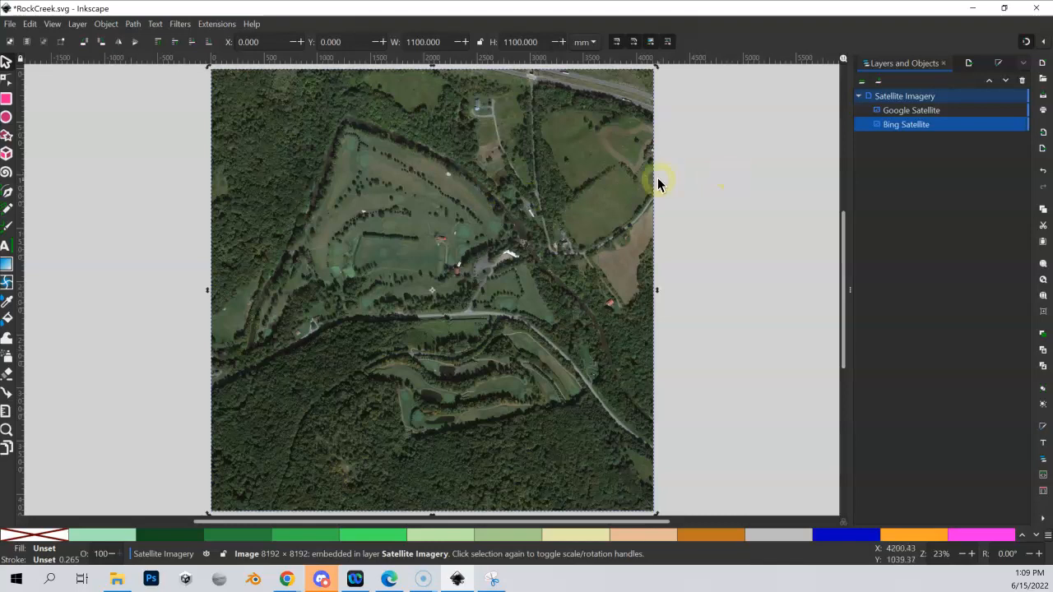
mouse_move(584, 183)
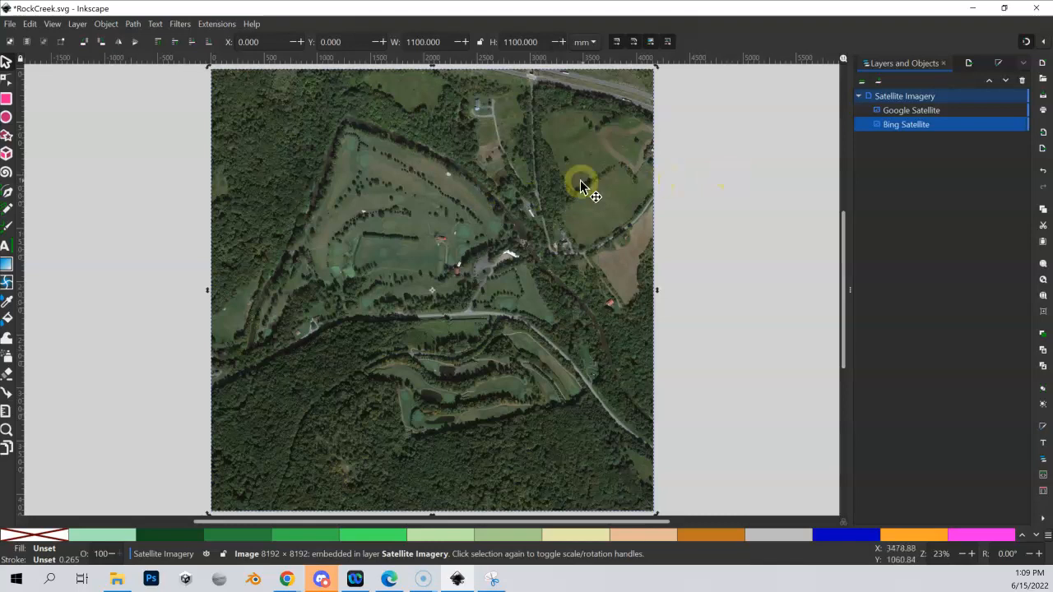
mouse_move(510, 230)
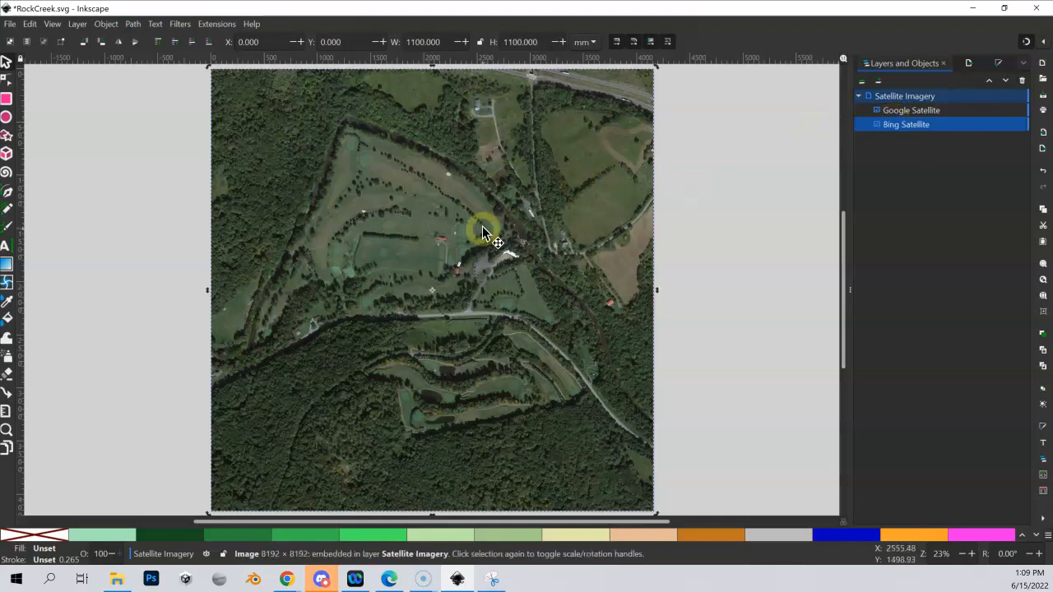
mouse_move(695, 163)
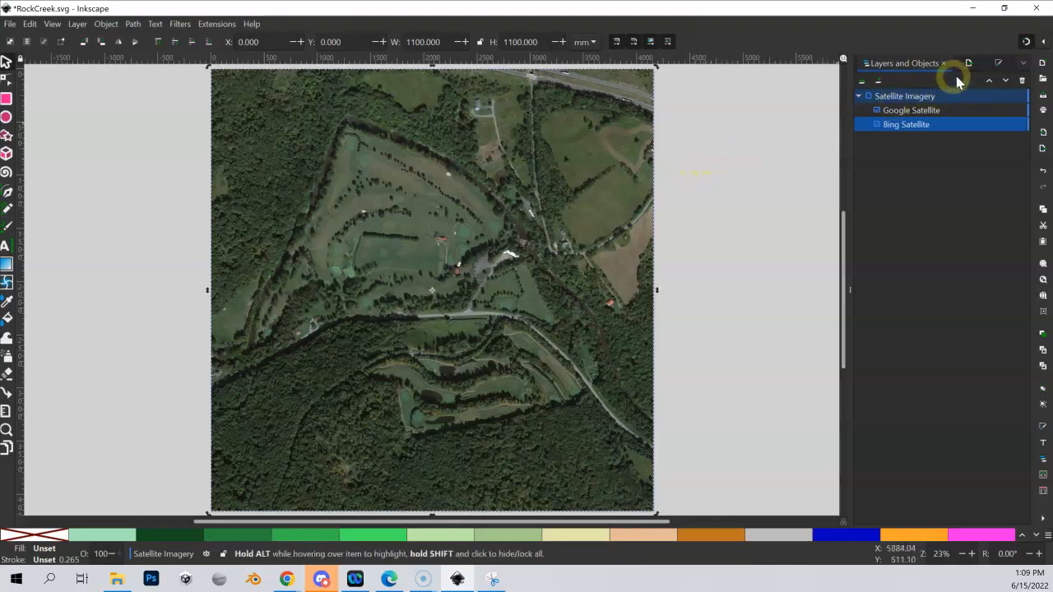
mouse_move(1045, 43)
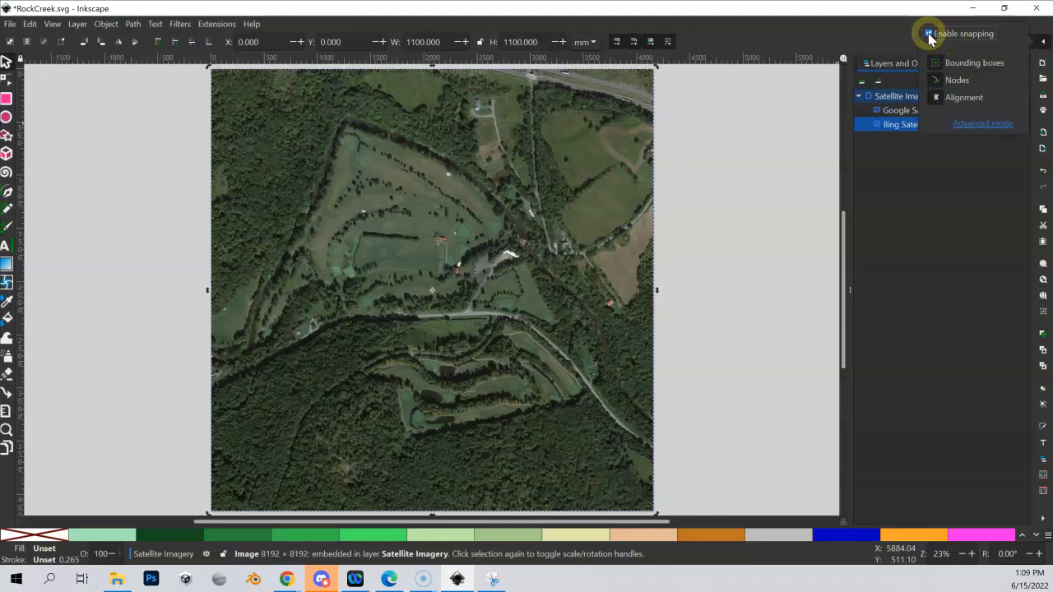
Step: Turn off Enable snapping from the snapping popover so tracing no longer snaps
click(545, 215)
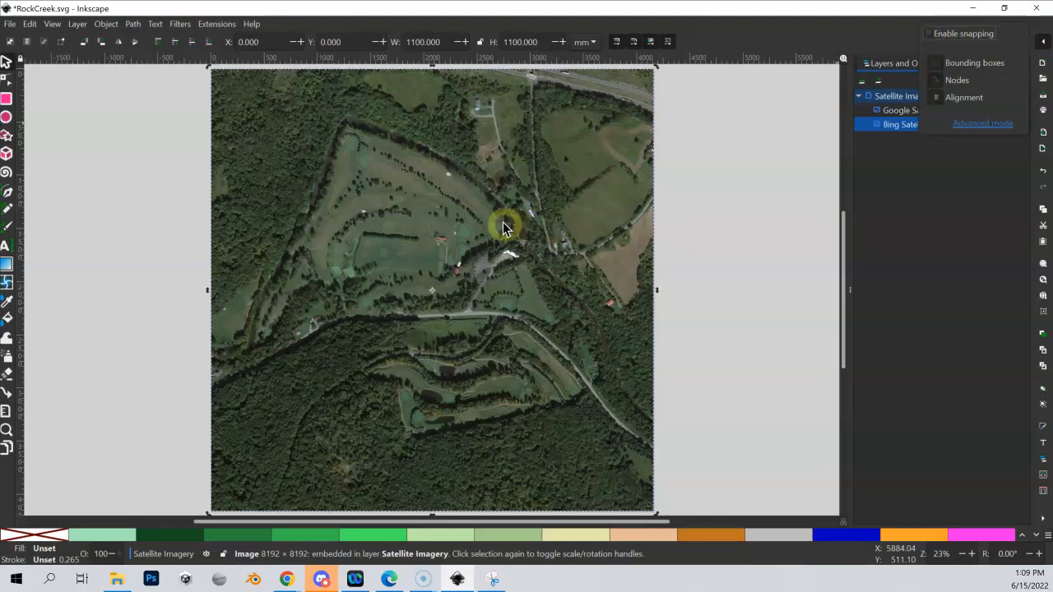
mouse_move(497, 276)
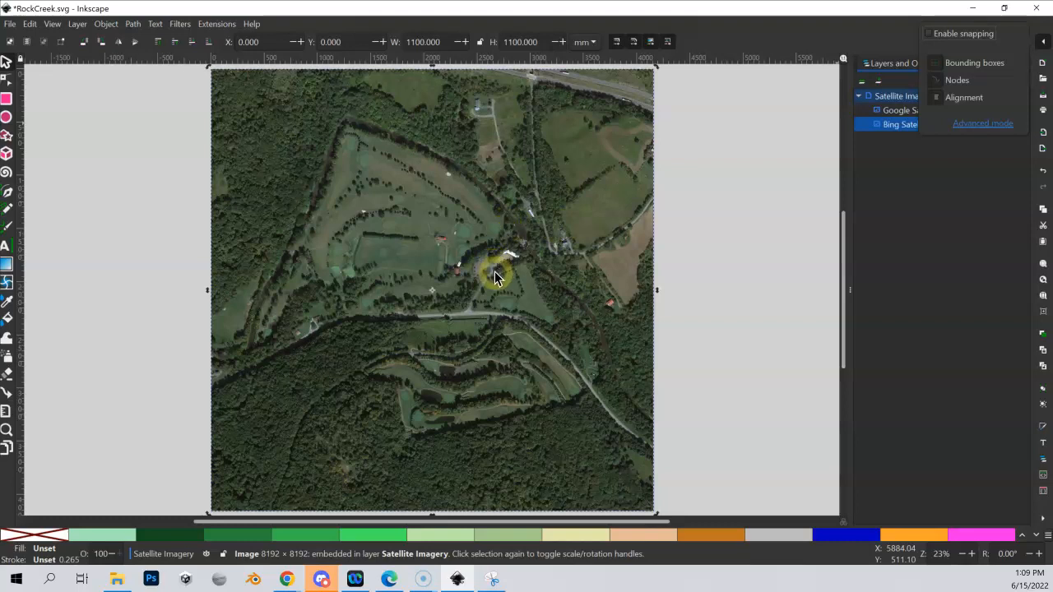
mouse_move(471, 257)
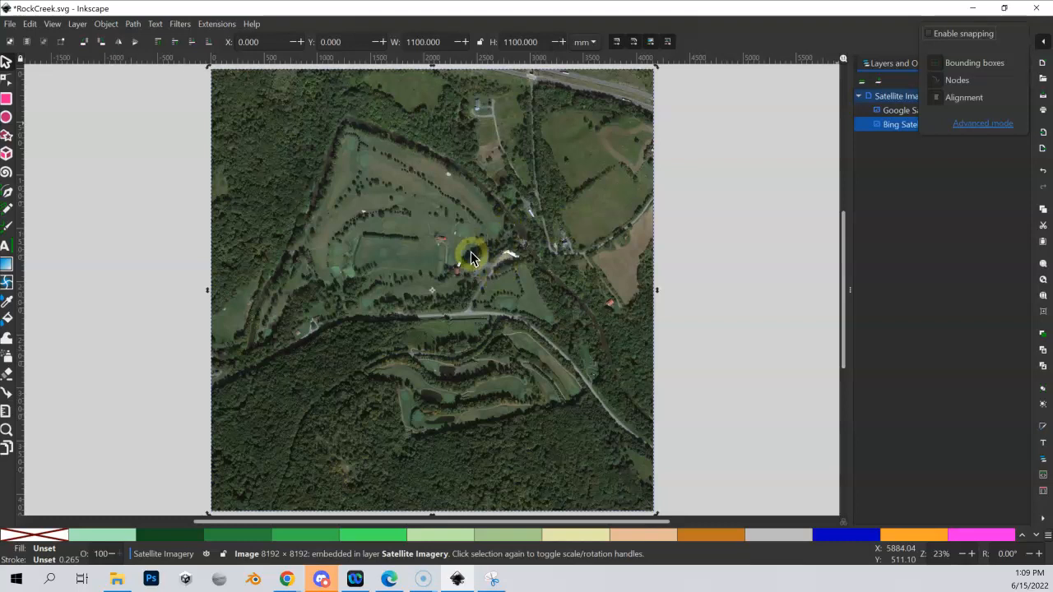
mouse_move(436, 232)
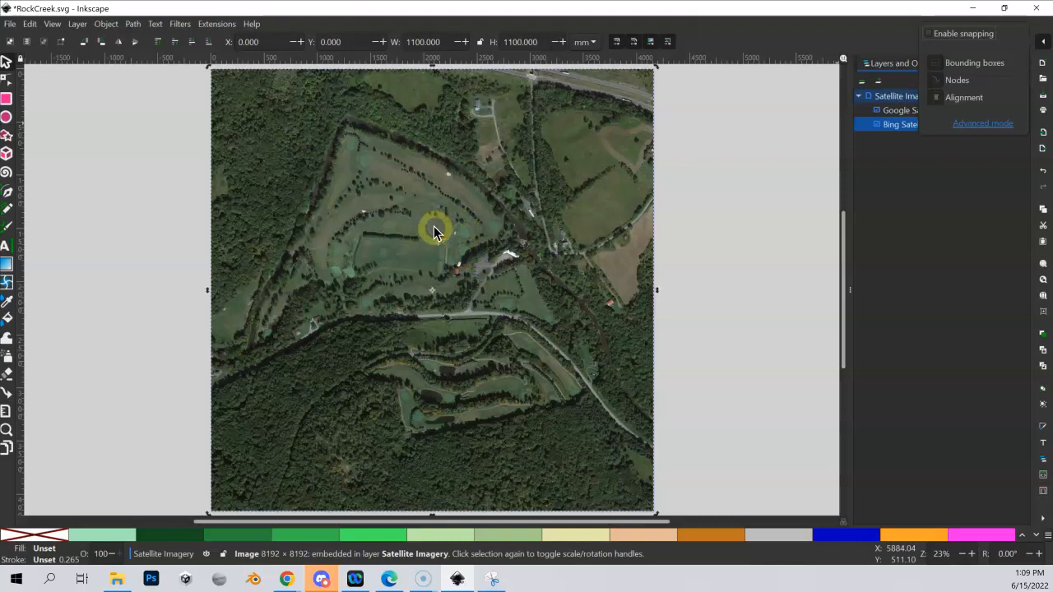
mouse_move(987, 89)
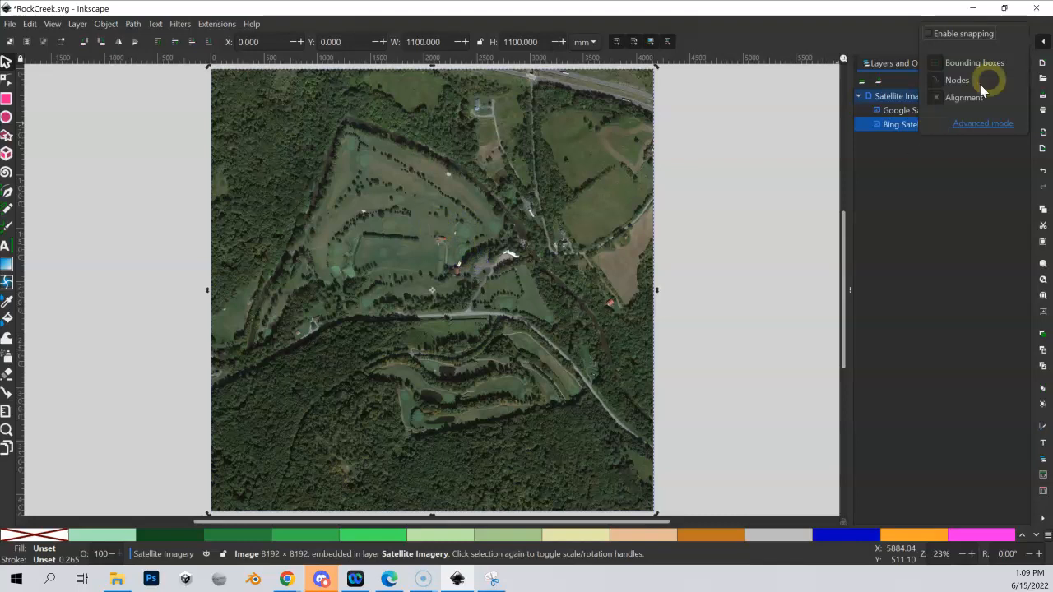
mouse_move(843, 42)
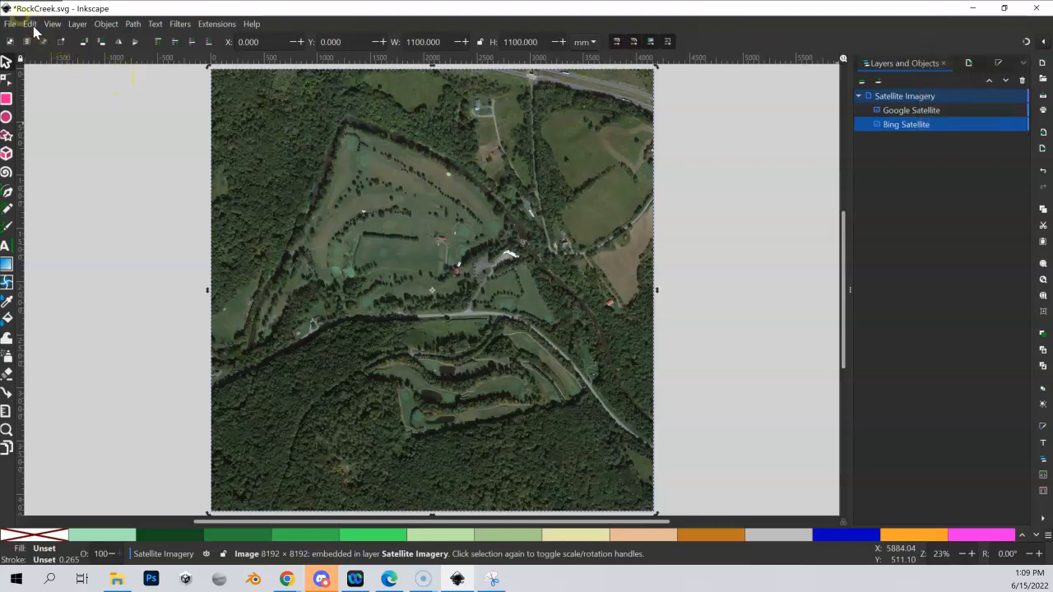
Step: Open Edit > Preferences and expand the Input/Output category
click(29, 23)
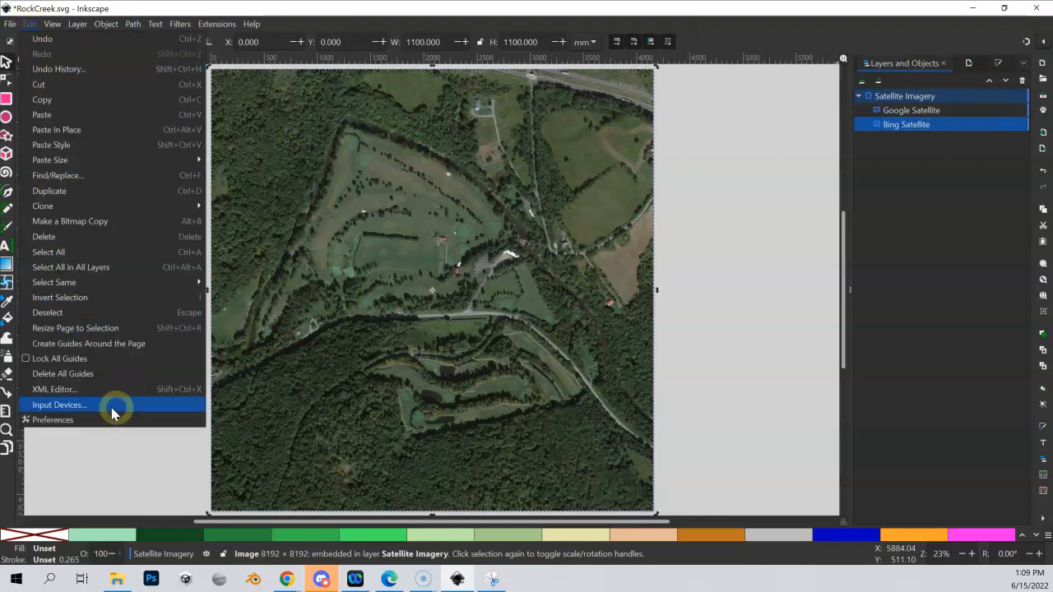
click(52, 419)
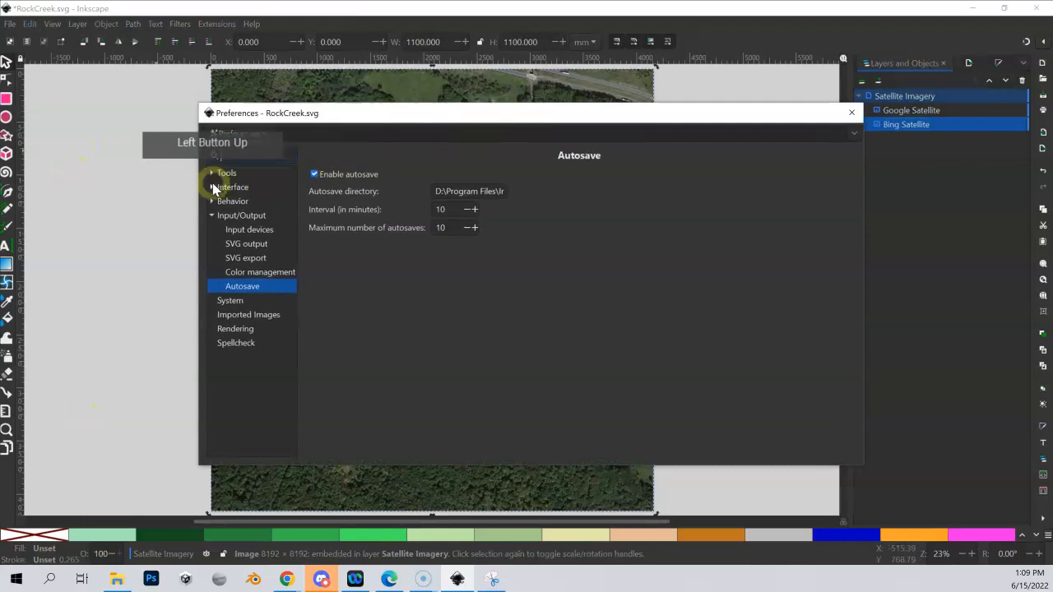
click(240, 214)
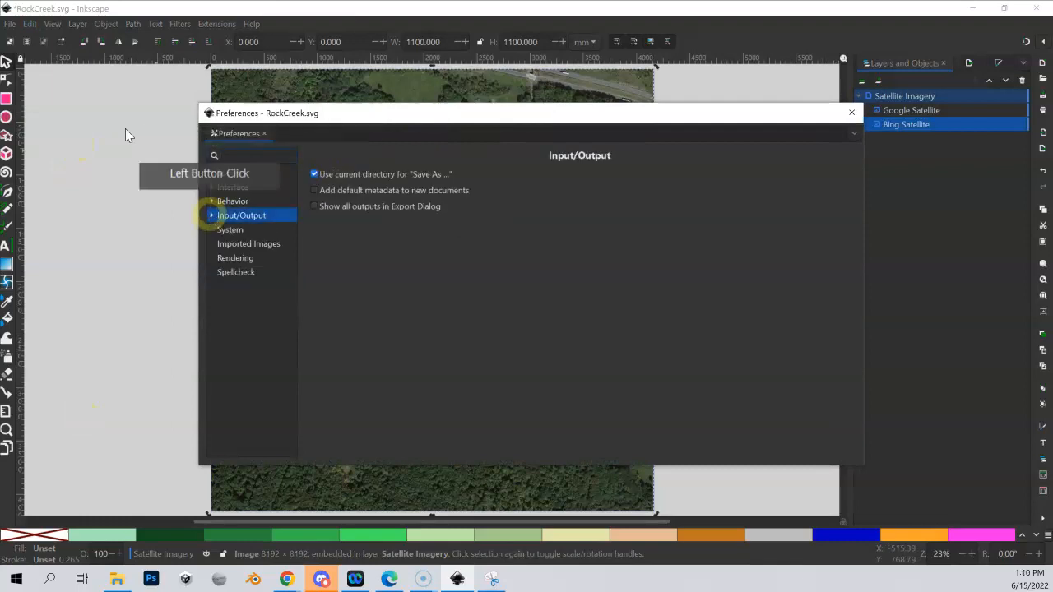
click(242, 214)
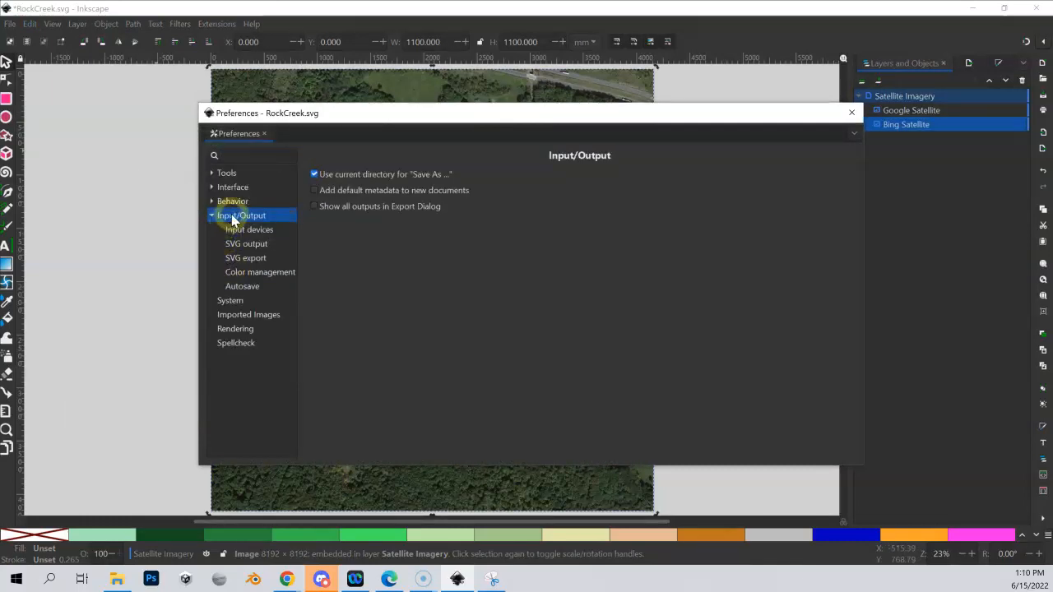
Step: Show the Autosave page and inspect the autosave directory path field
click(242, 286)
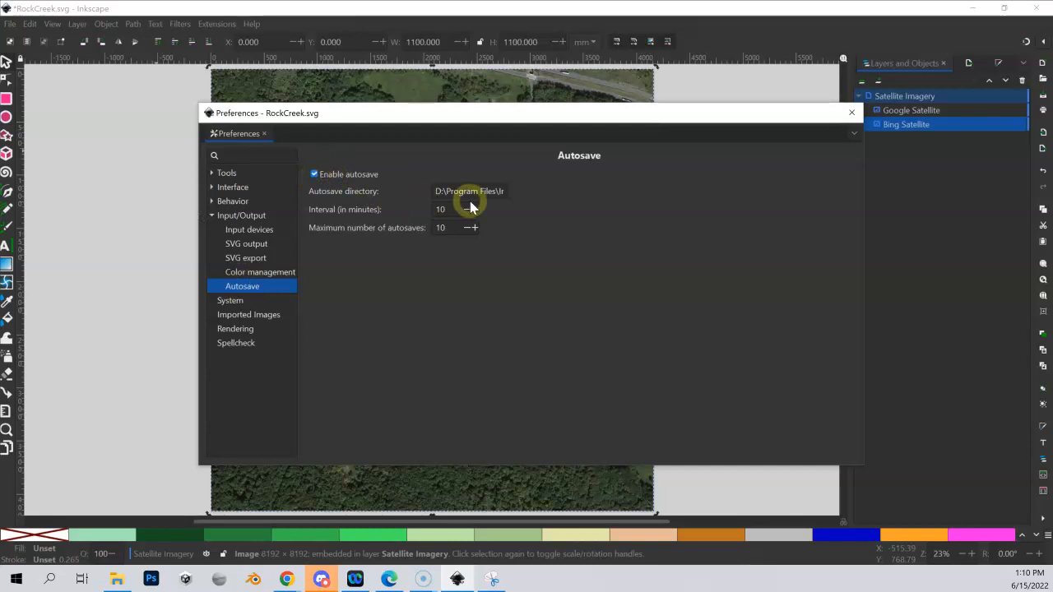
mouse_move(394, 237)
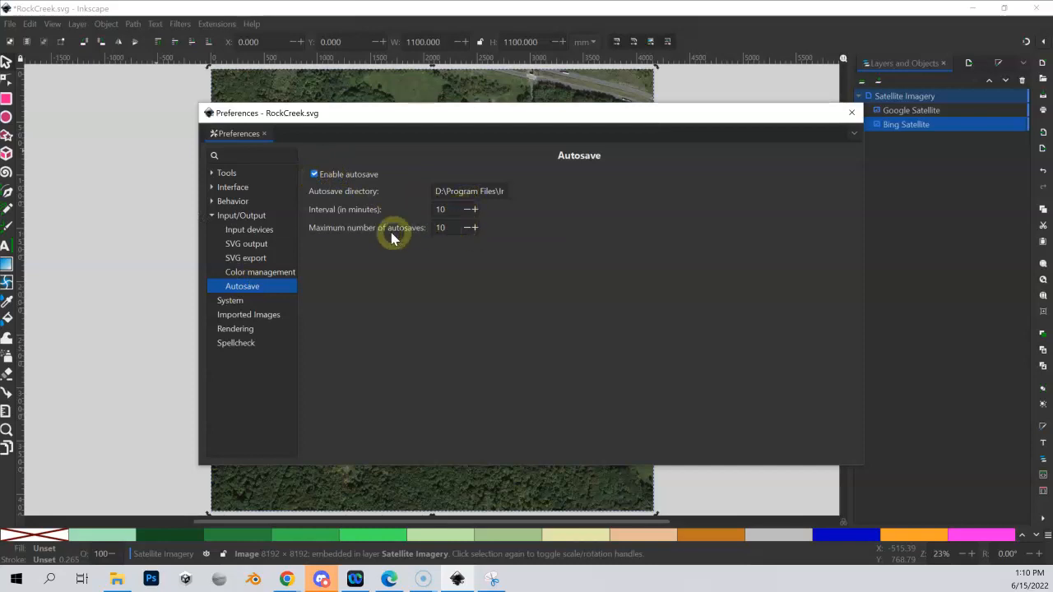
mouse_move(455, 194)
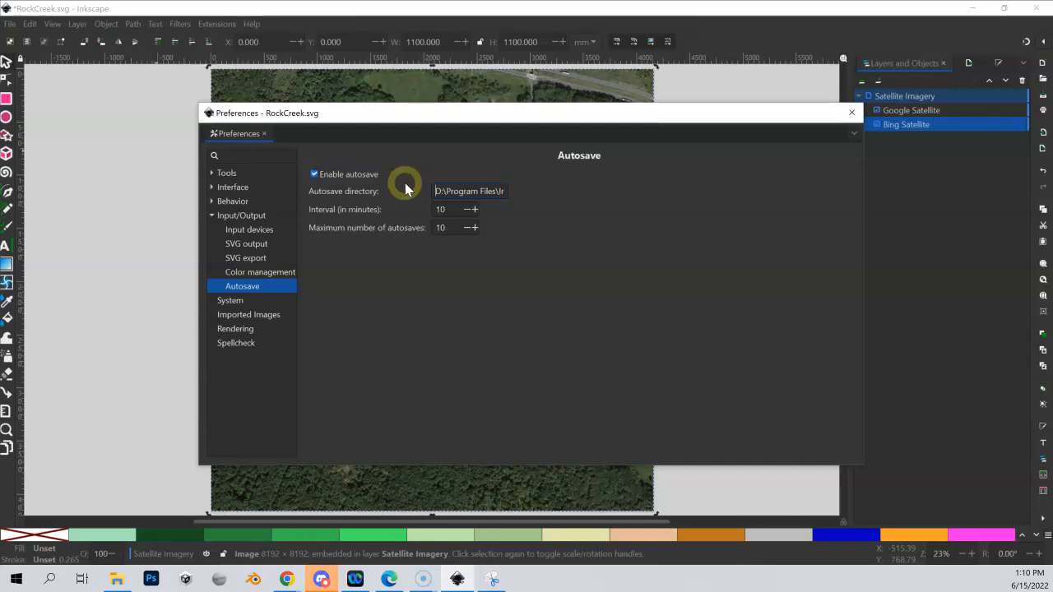
mouse_move(452, 223)
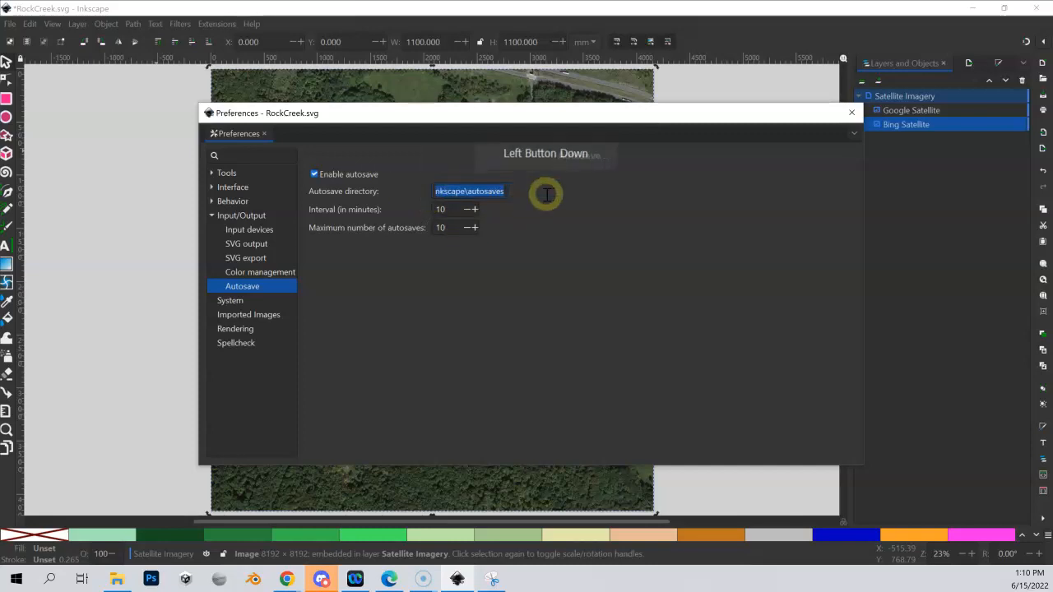
click(546, 194)
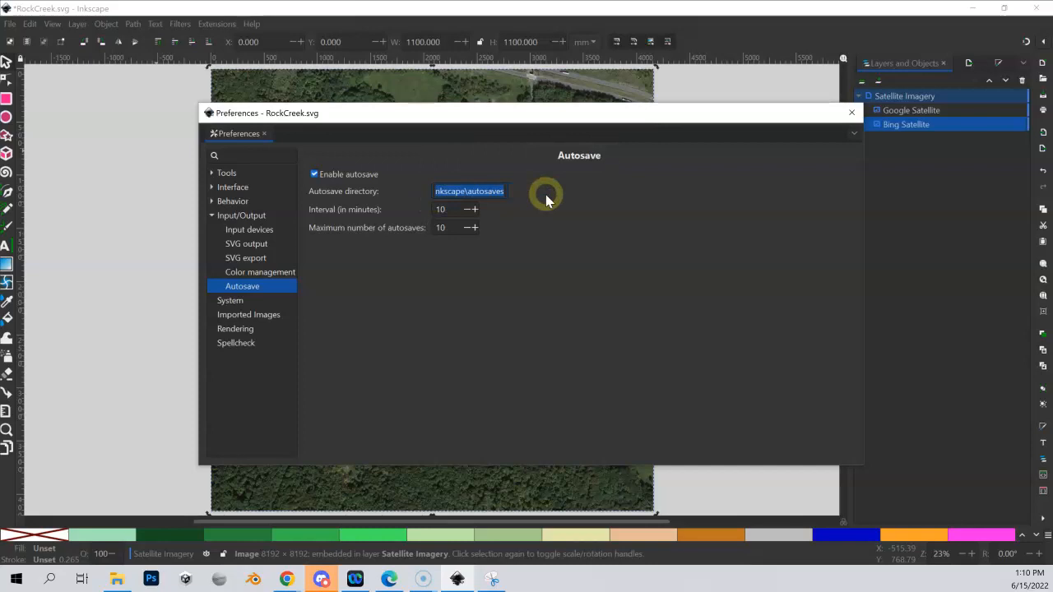
mouse_move(666, 79)
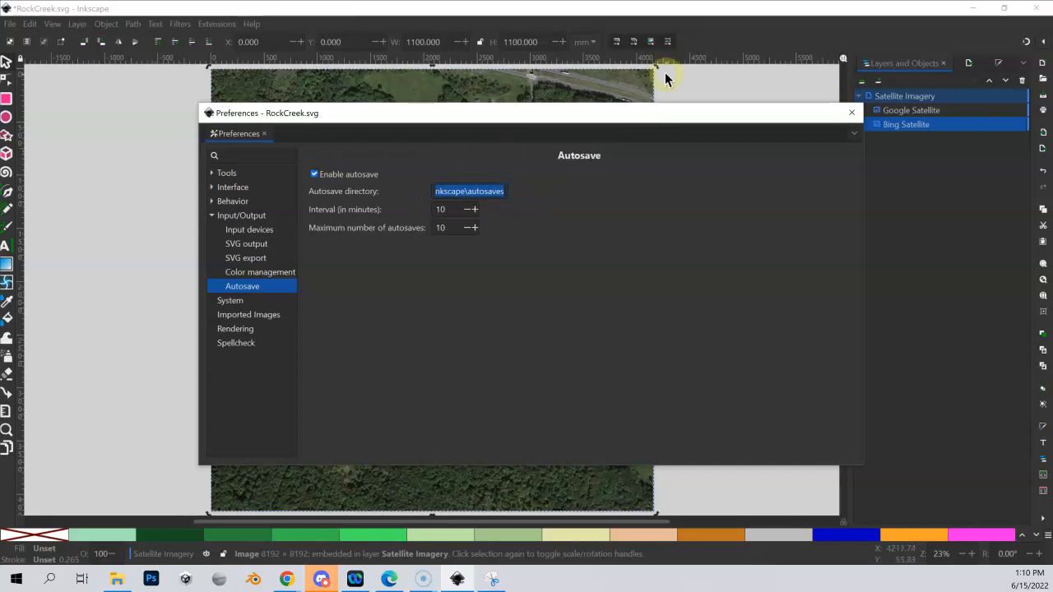
mouse_move(658, 125)
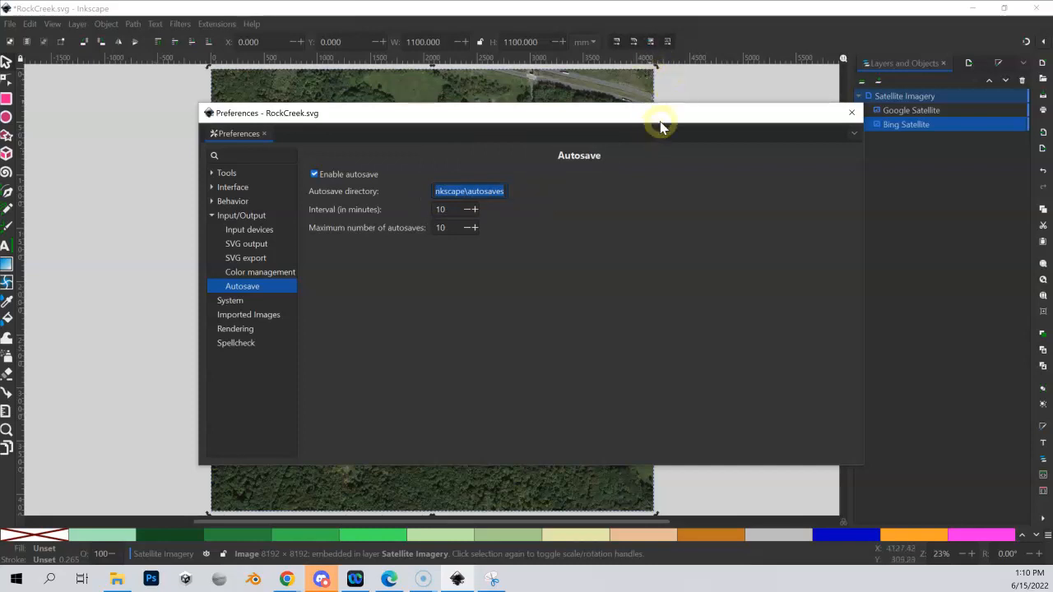
mouse_move(672, 134)
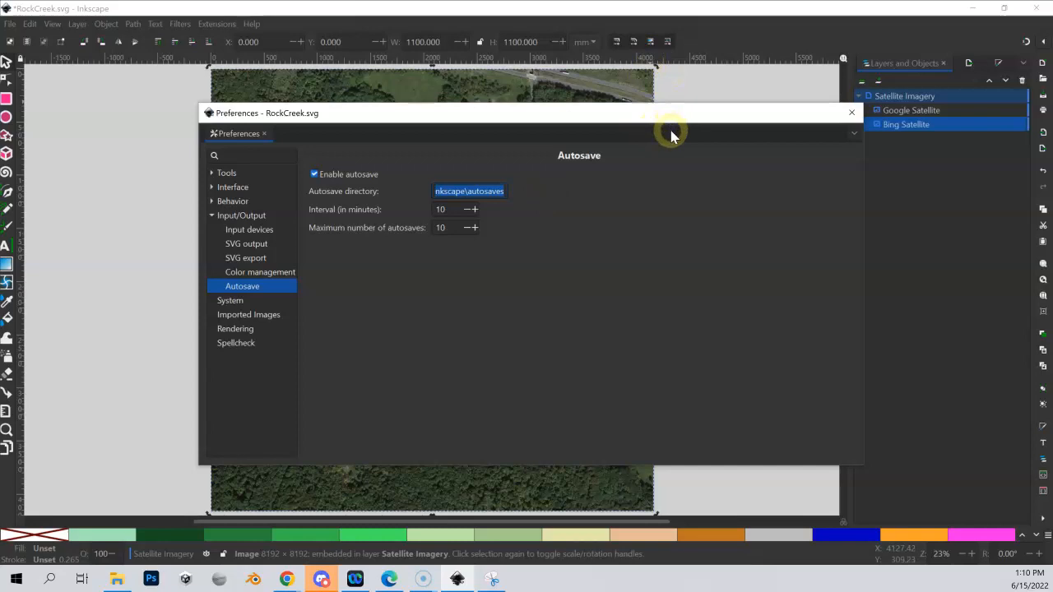
mouse_move(457, 209)
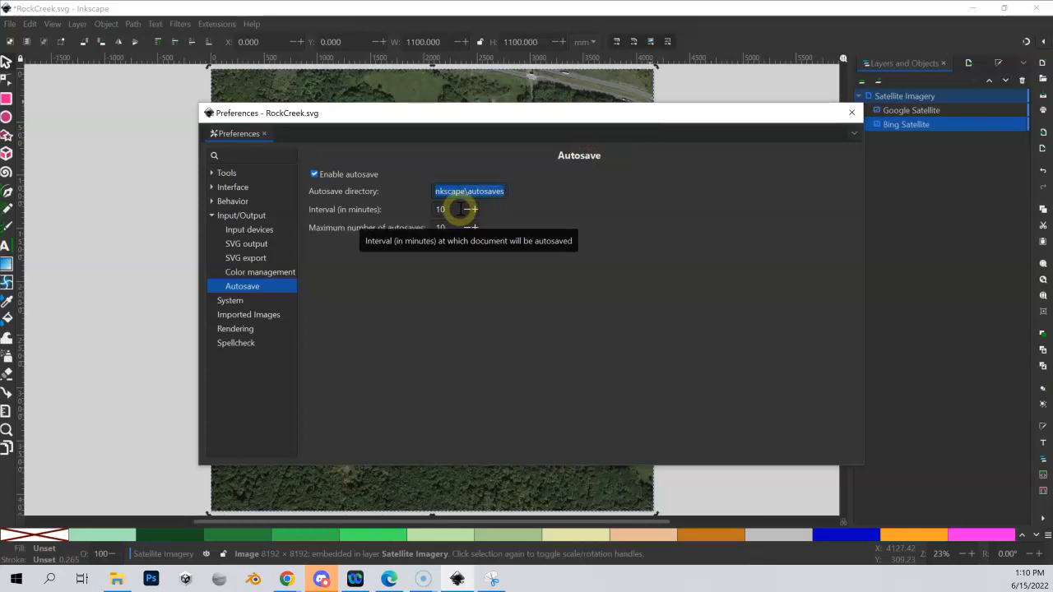
mouse_move(280, 210)
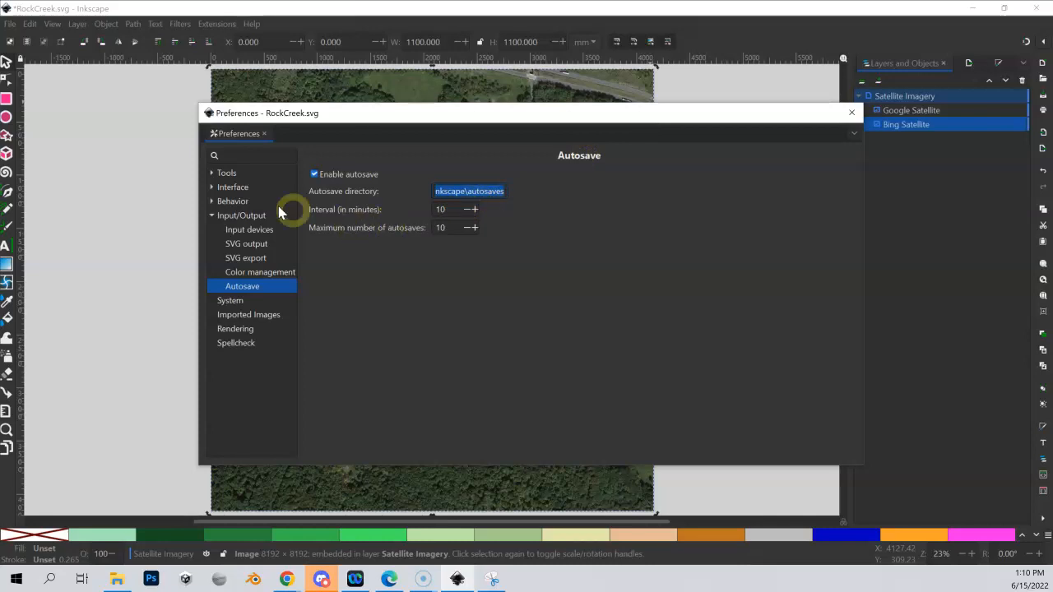
Step: Make the Pen tool use the last used style for new objects
click(227, 172)
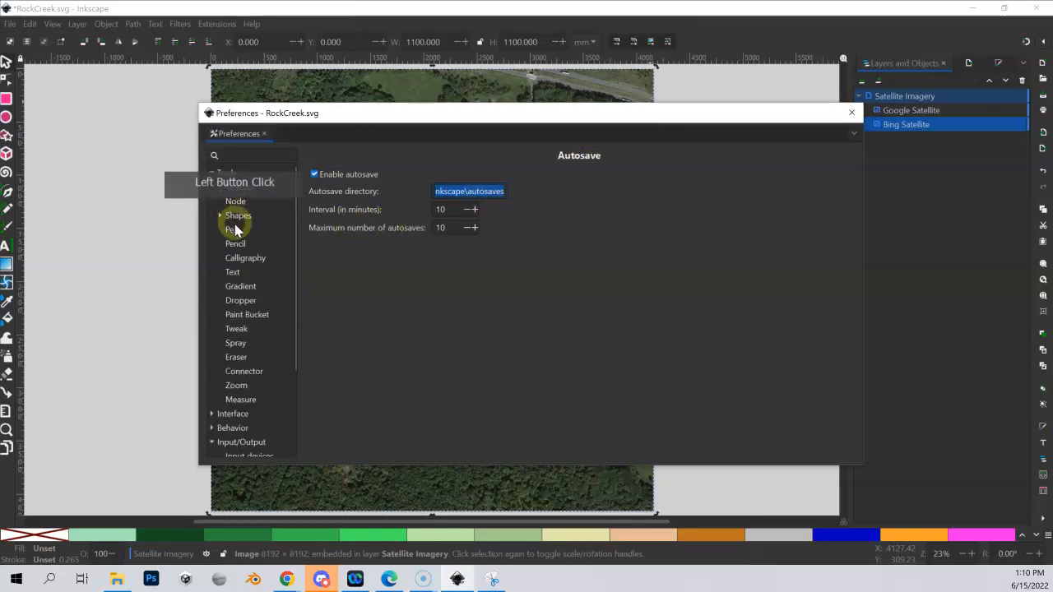
click(232, 228)
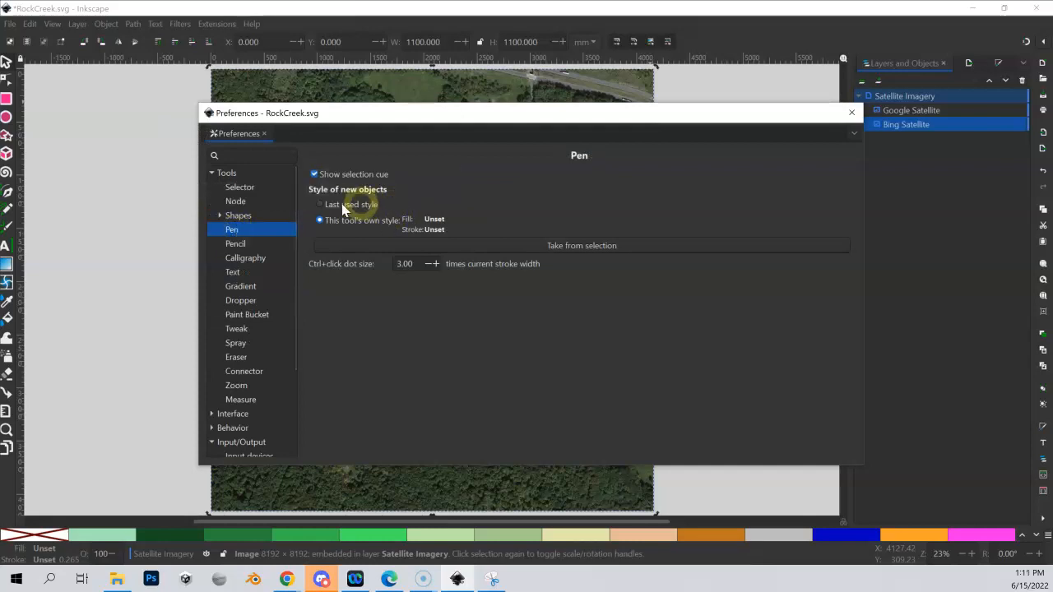
click(320, 204)
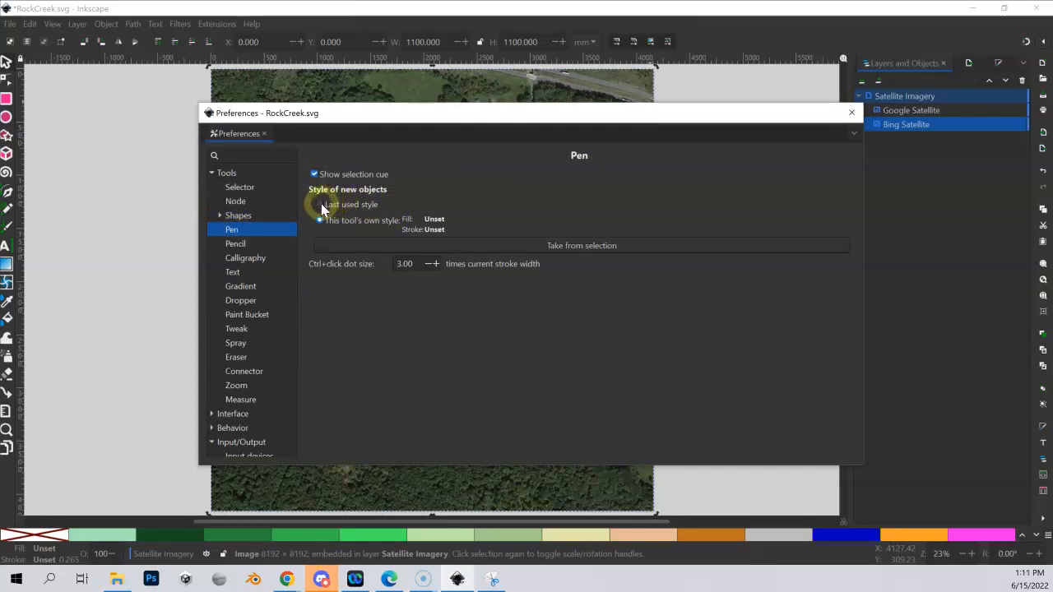
mouse_move(320, 204)
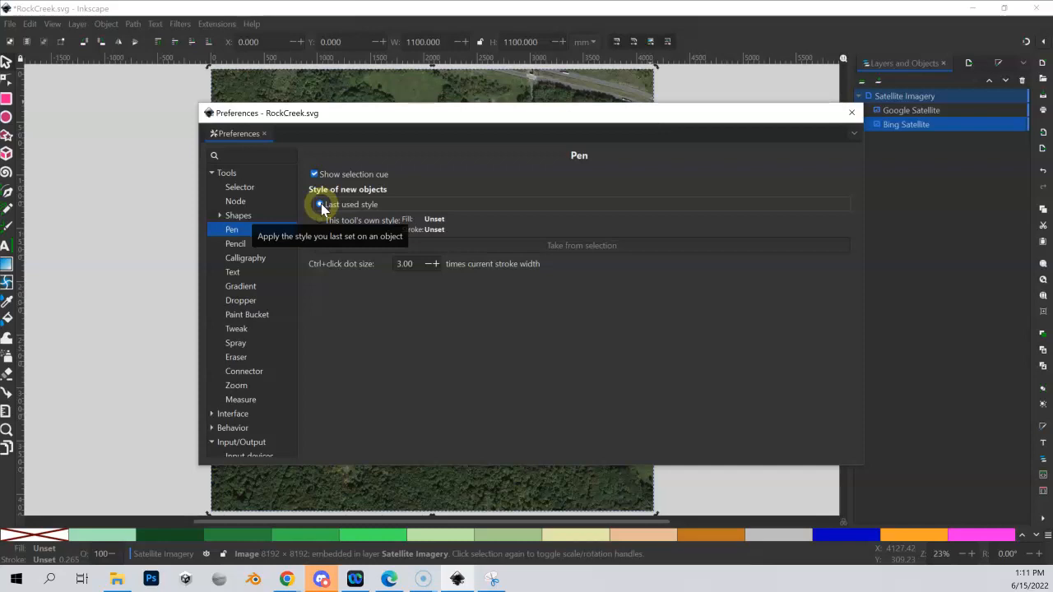
mouse_move(349, 211)
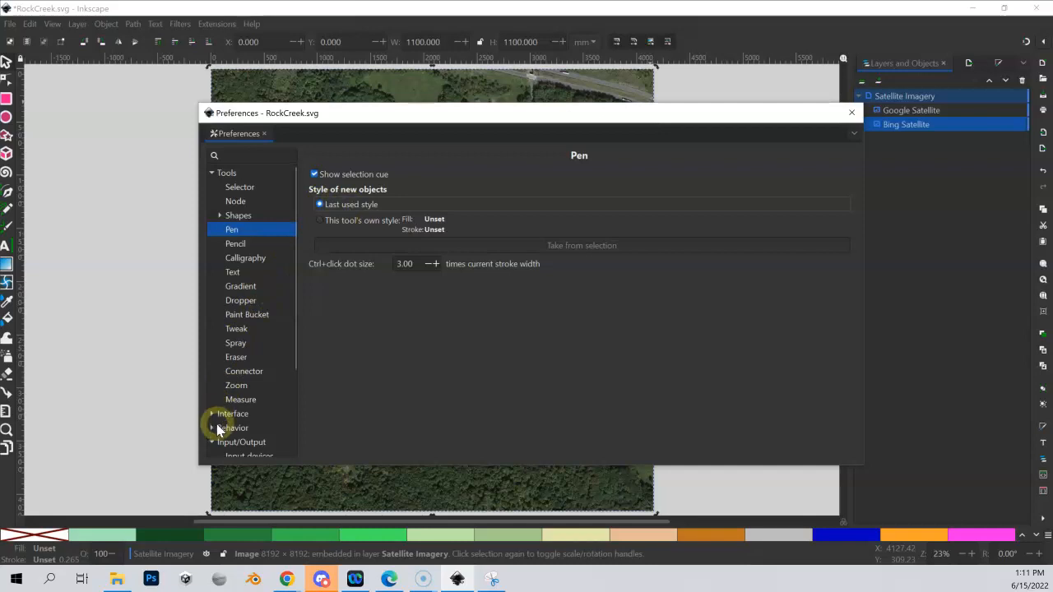
Step: Show the Steps page under the Behavior preferences group
click(234, 428)
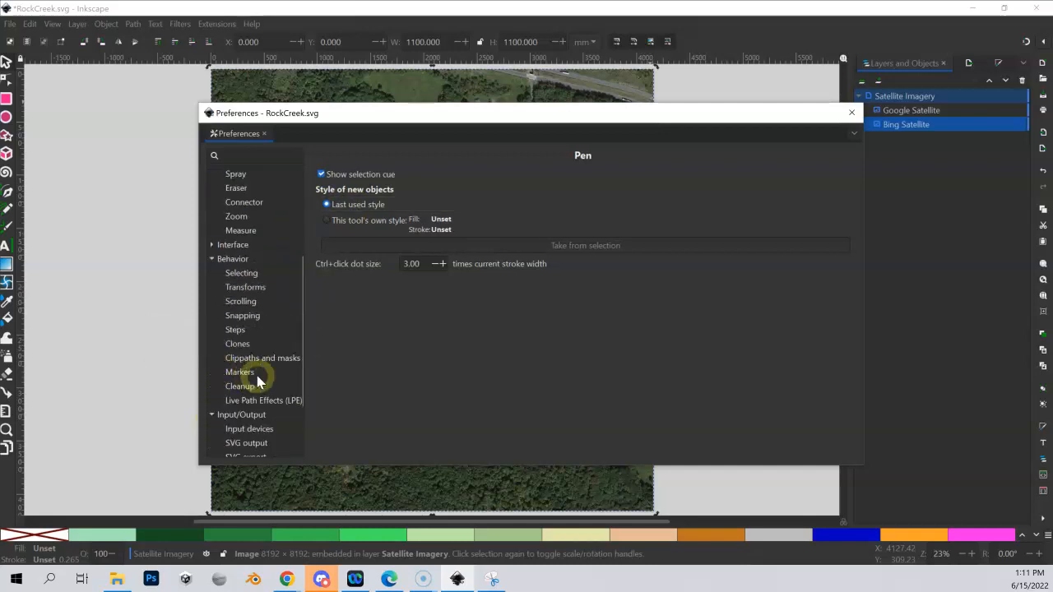
click(234, 329)
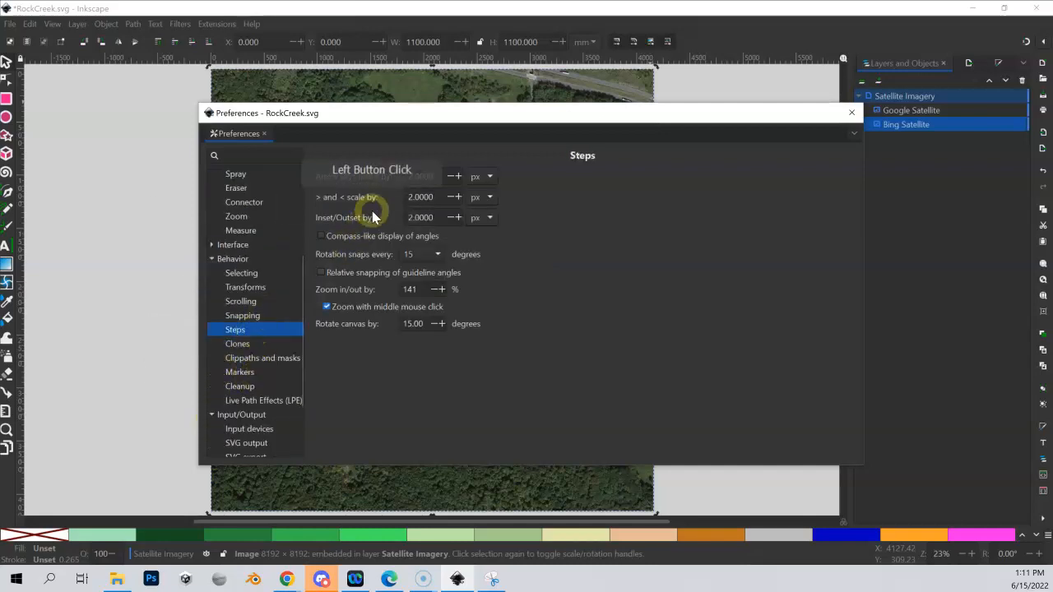
mouse_move(348, 227)
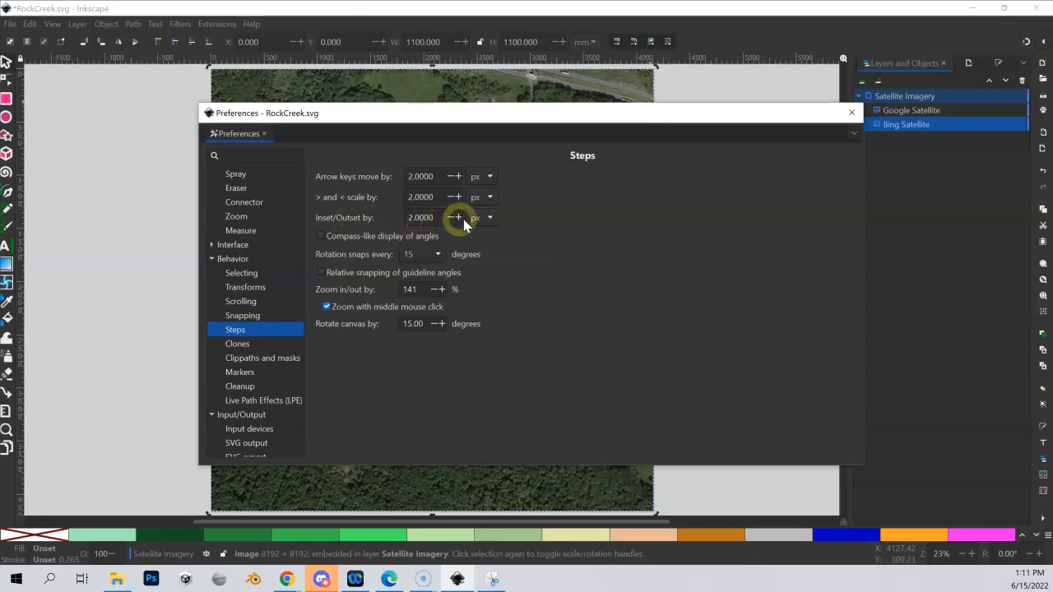
Step: Set Inset/Outset to 0.5 mm and enable compass-like display of angles
click(490, 217)
text(.5)
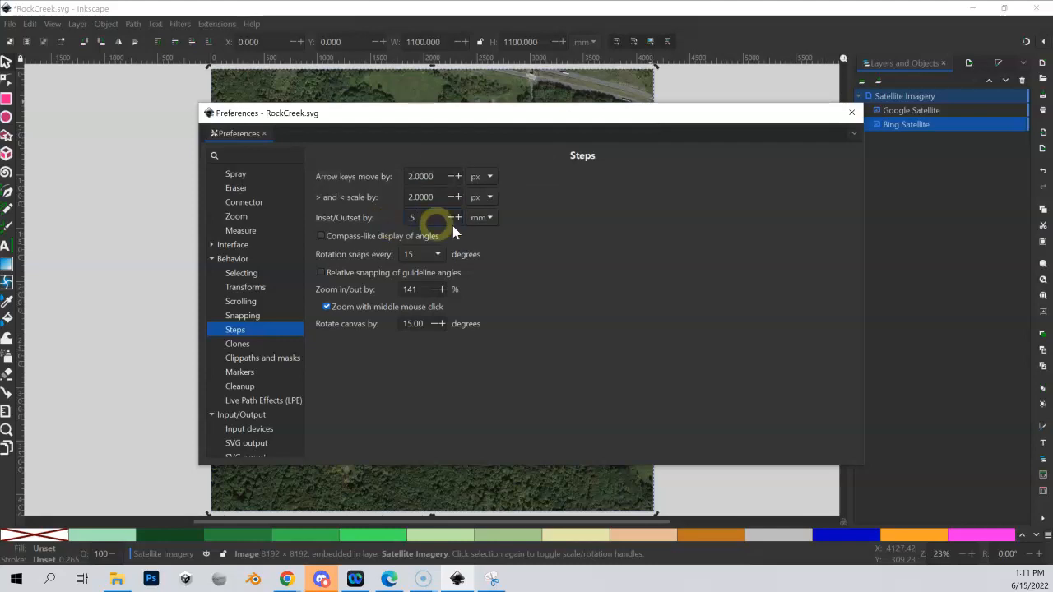
click(321, 237)
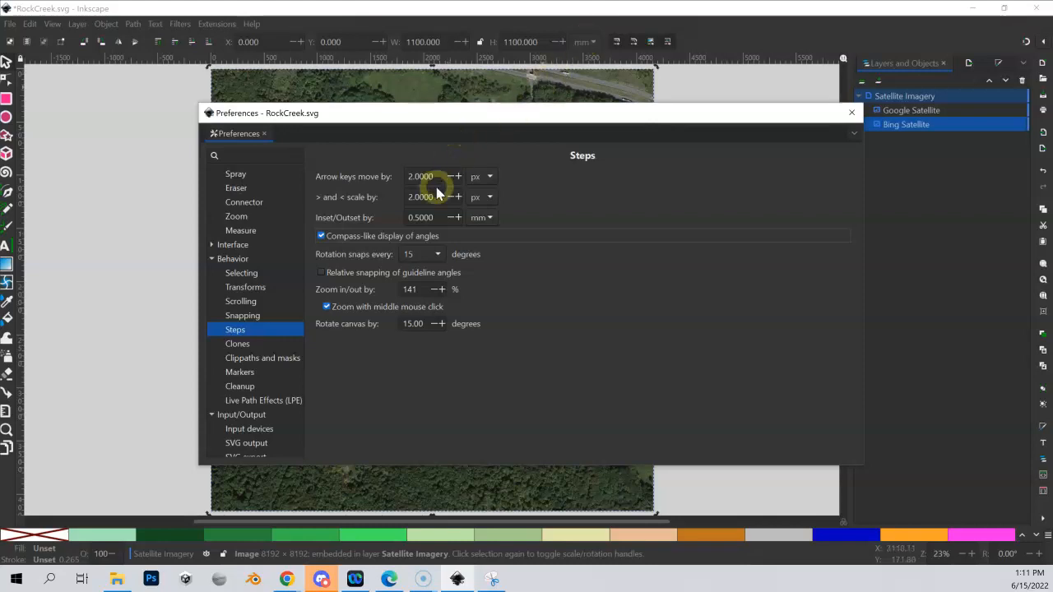
mouse_move(362, 223)
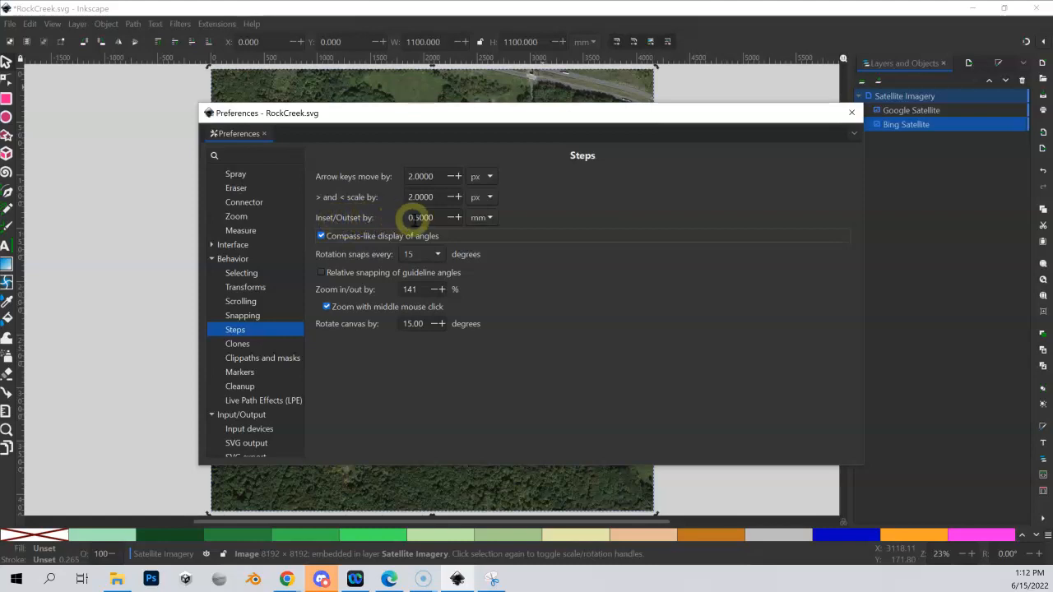
mouse_move(420, 217)
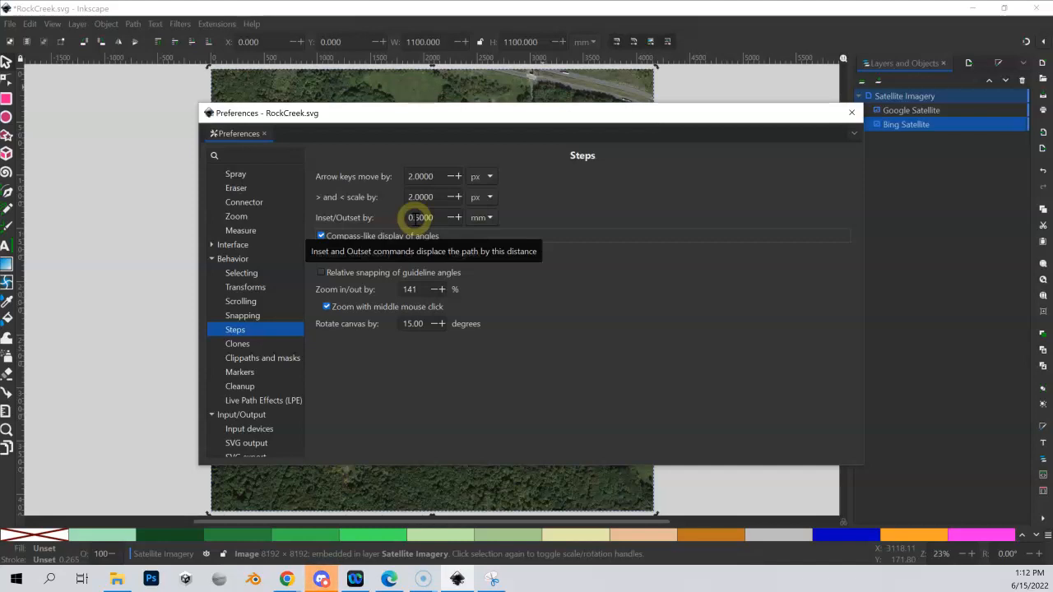
mouse_move(886, 132)
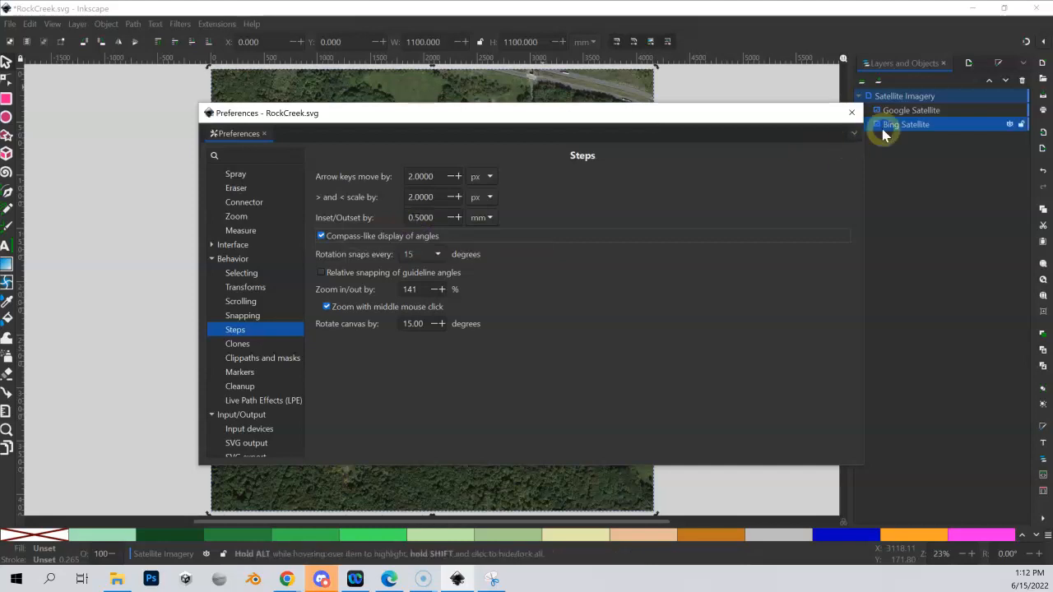
Step: Close Preferences and switch to the Pen tool in B-spline mode
click(852, 112)
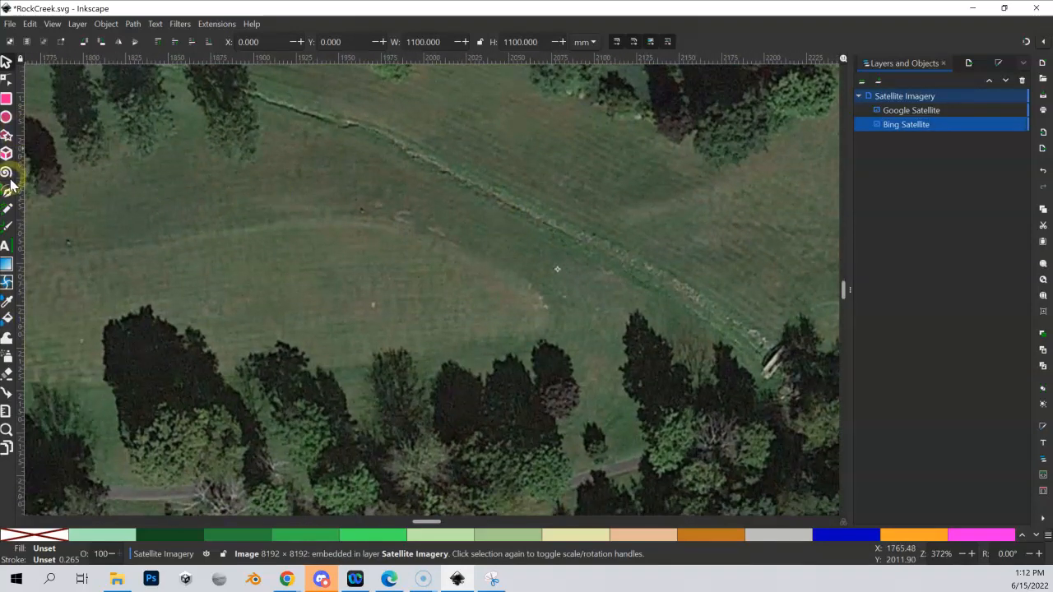
click(10, 189)
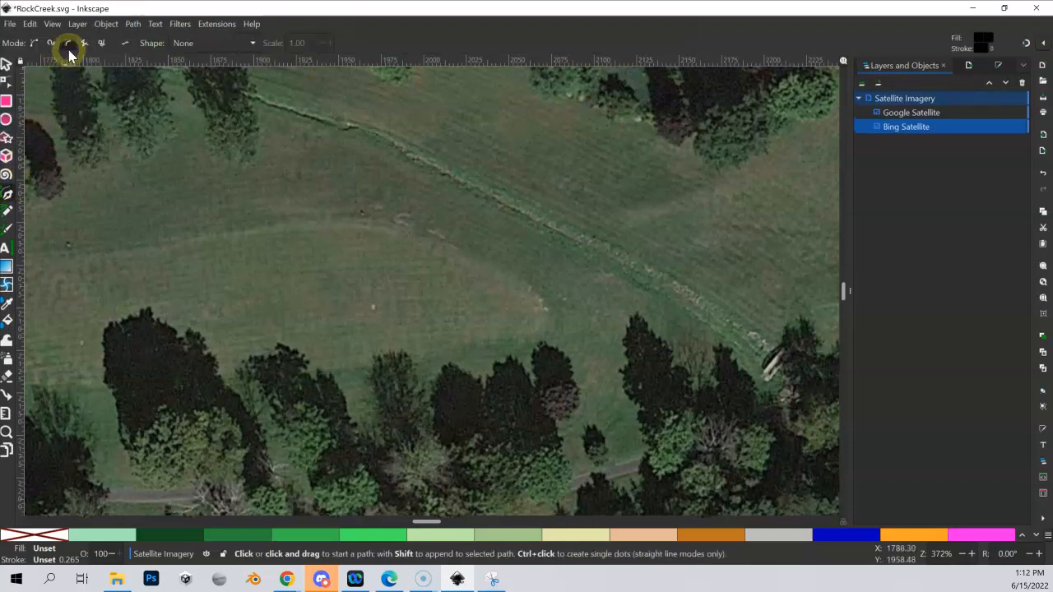
click(387, 211)
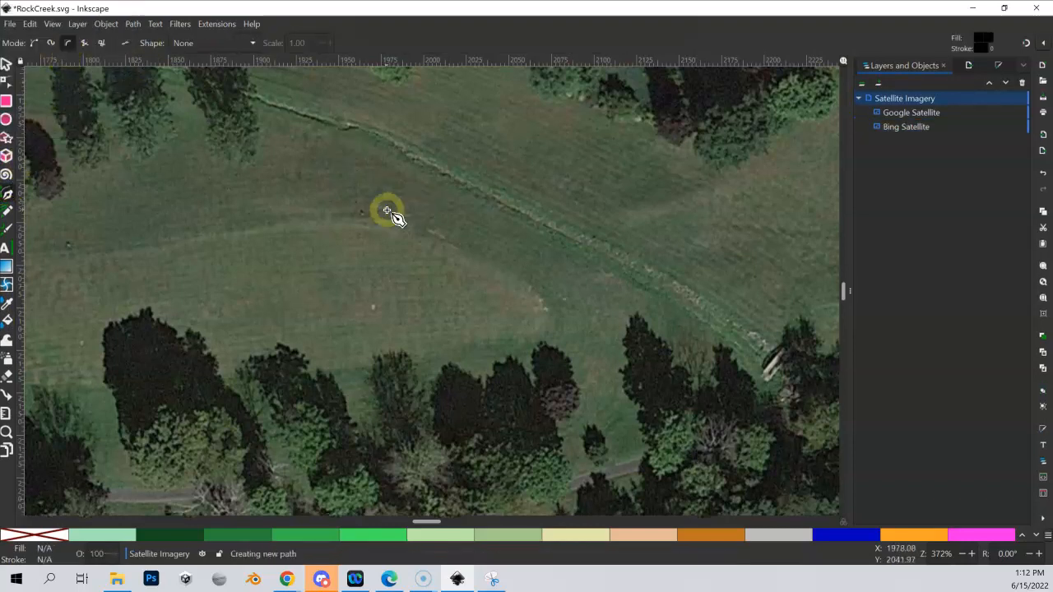
Step: Draw a closed smooth shape around the pale clearing in the satellite image
click(492, 275)
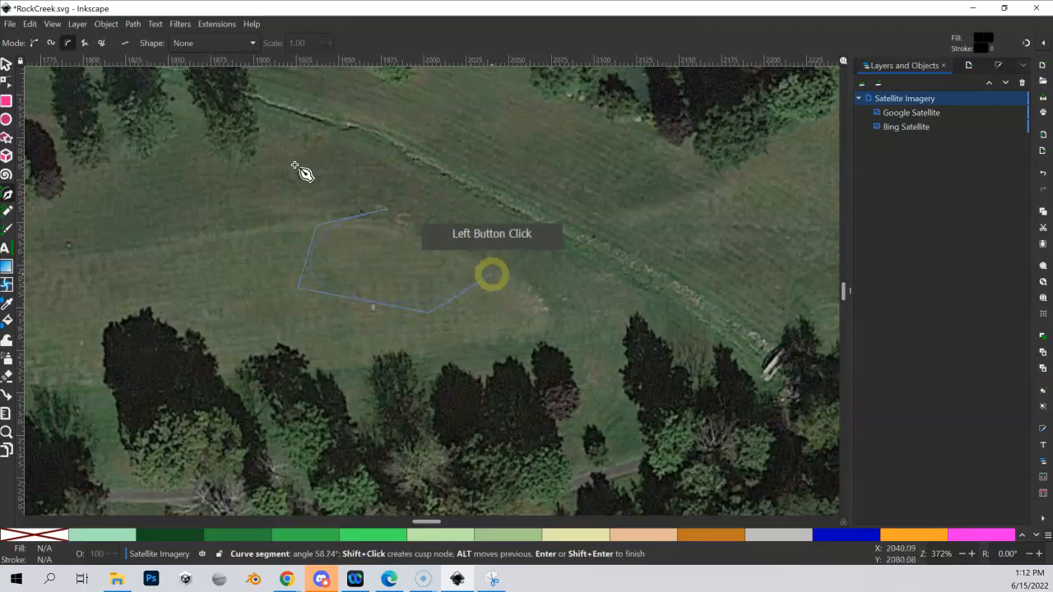
click(388, 210)
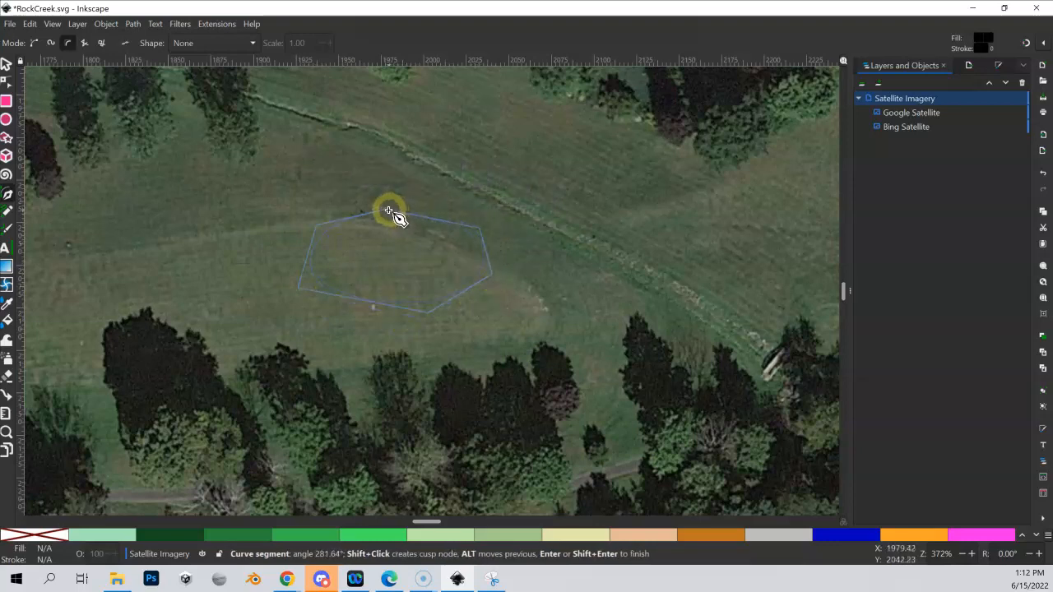
click(388, 210)
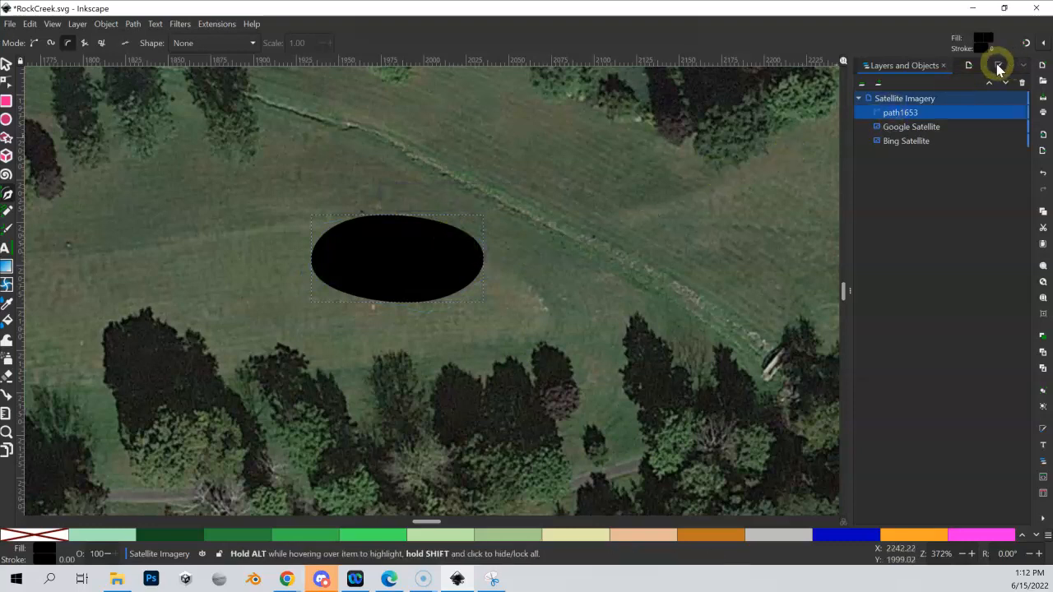
Step: Give the clearing shape a flat sand fill with no stroke, then begin a new path
click(997, 66)
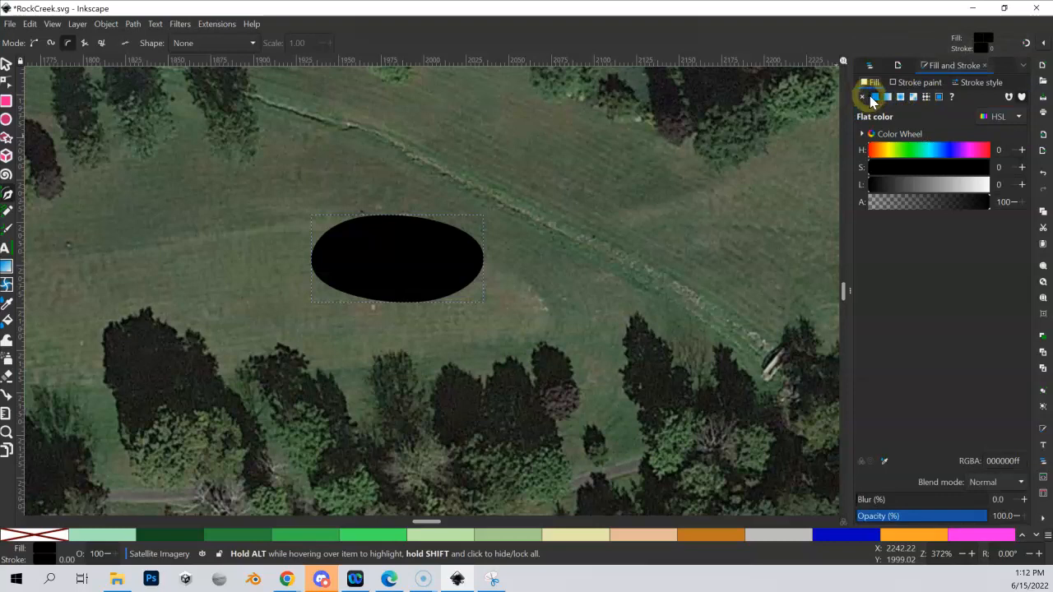
click(576, 537)
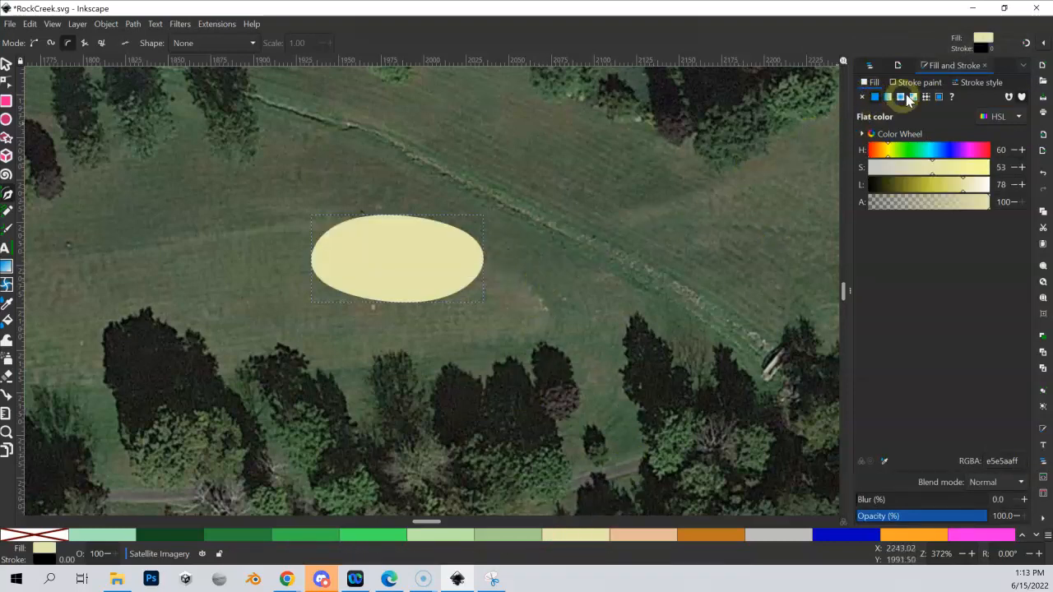
click(862, 95)
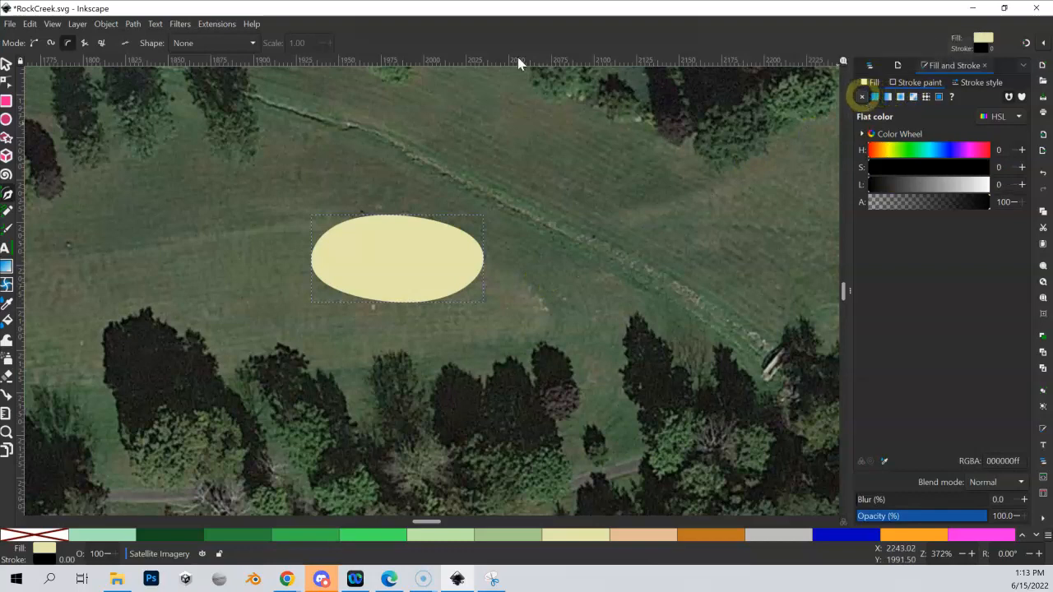
click(862, 95)
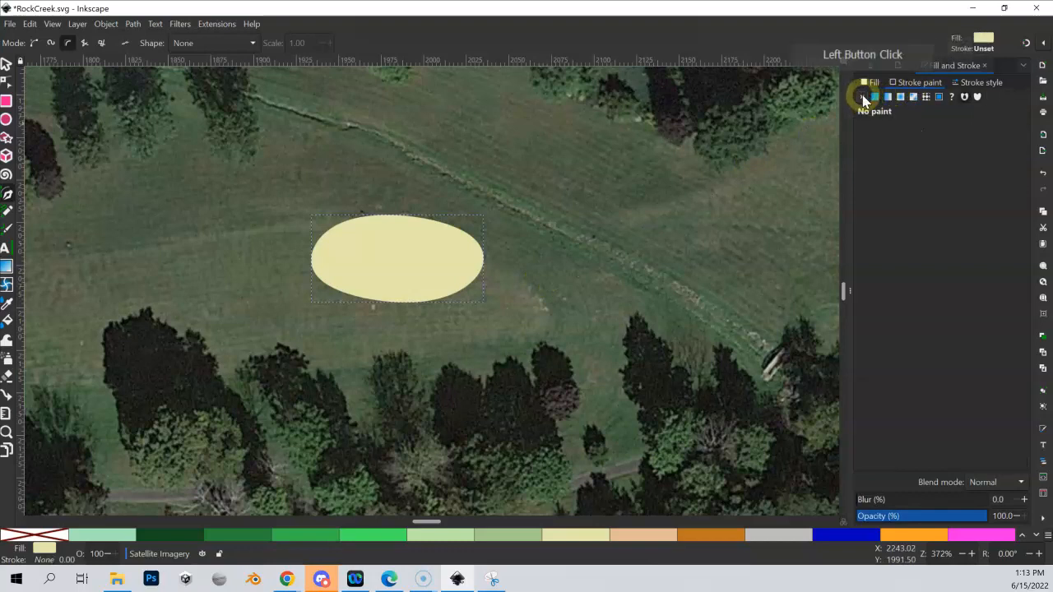
click(401, 250)
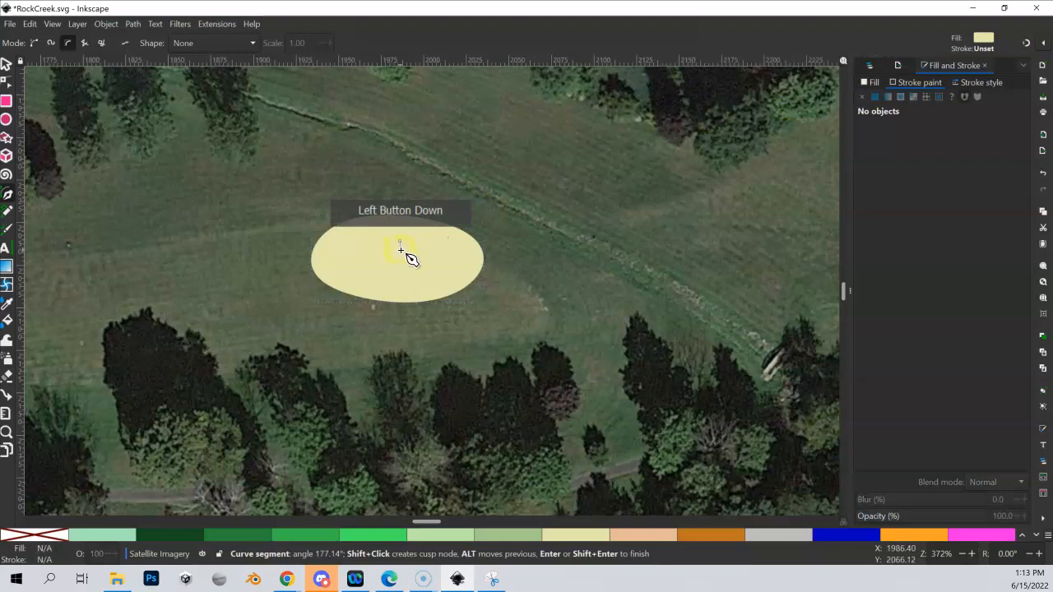
Step: Draw a brown-filled B-spline shape overlapping the sand shape
drag(402, 251, 510, 276)
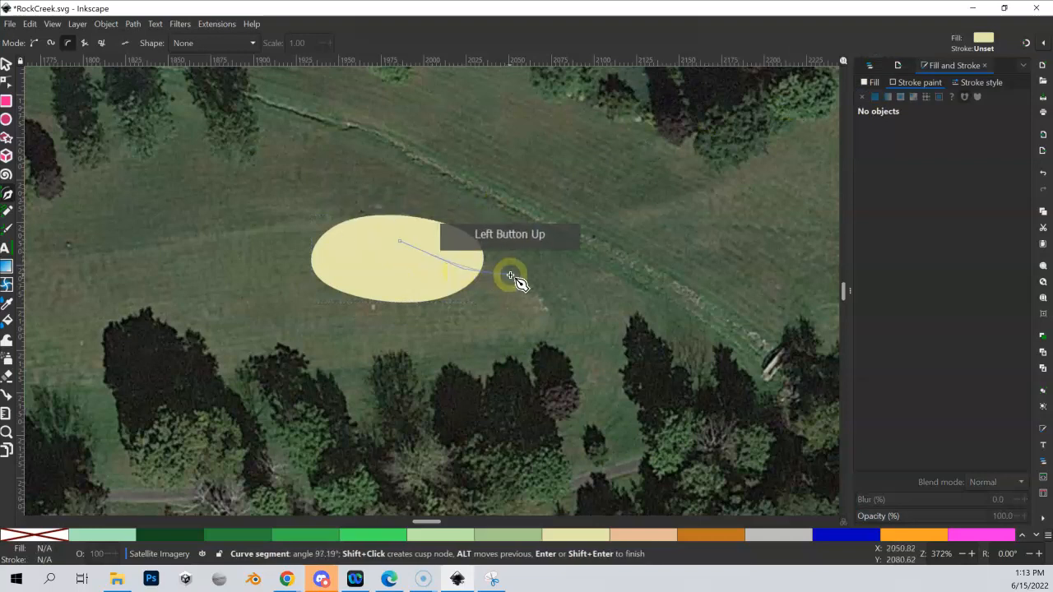
click(500, 152)
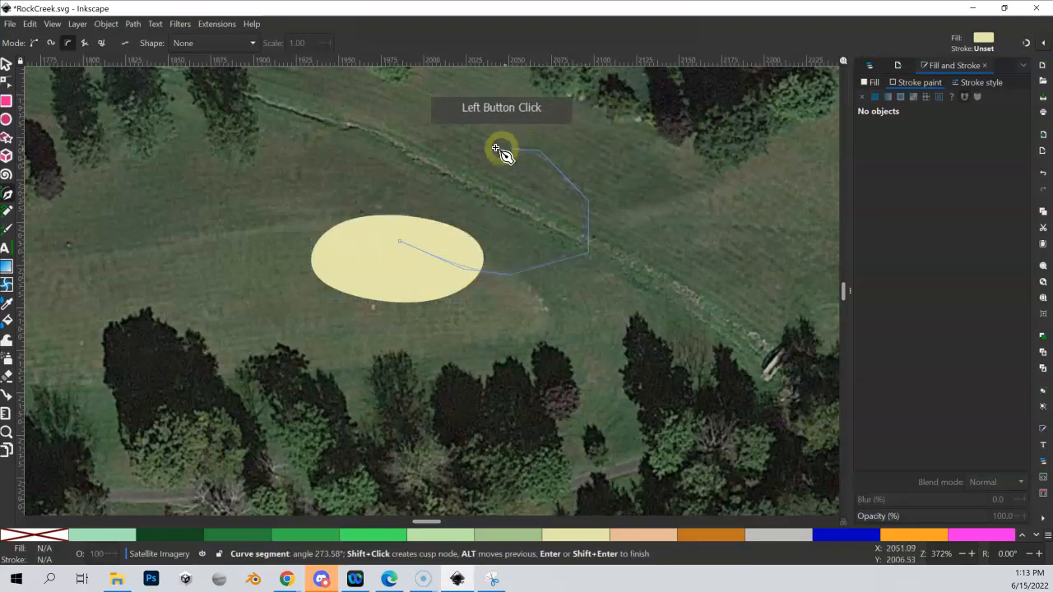
click(404, 244)
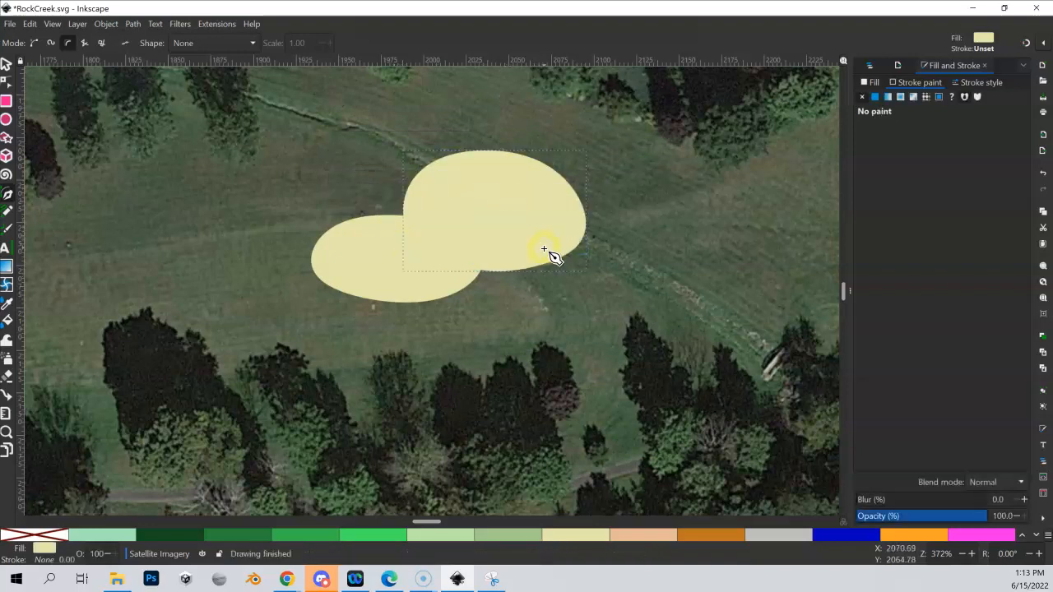
mouse_move(436, 250)
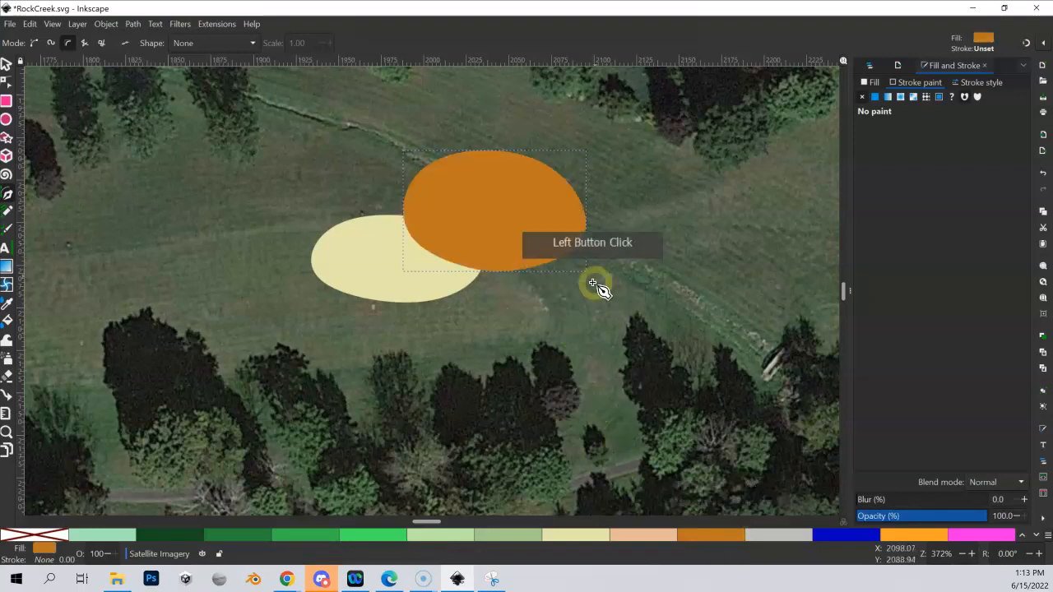
Step: Draw a smaller brown shape further to the right
click(691, 295)
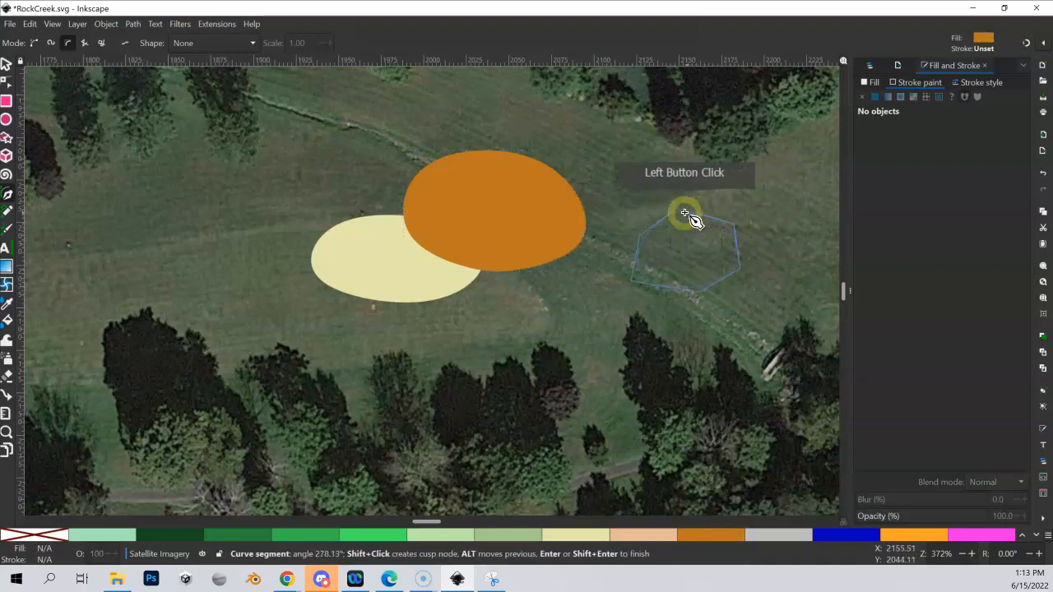
click(675, 212)
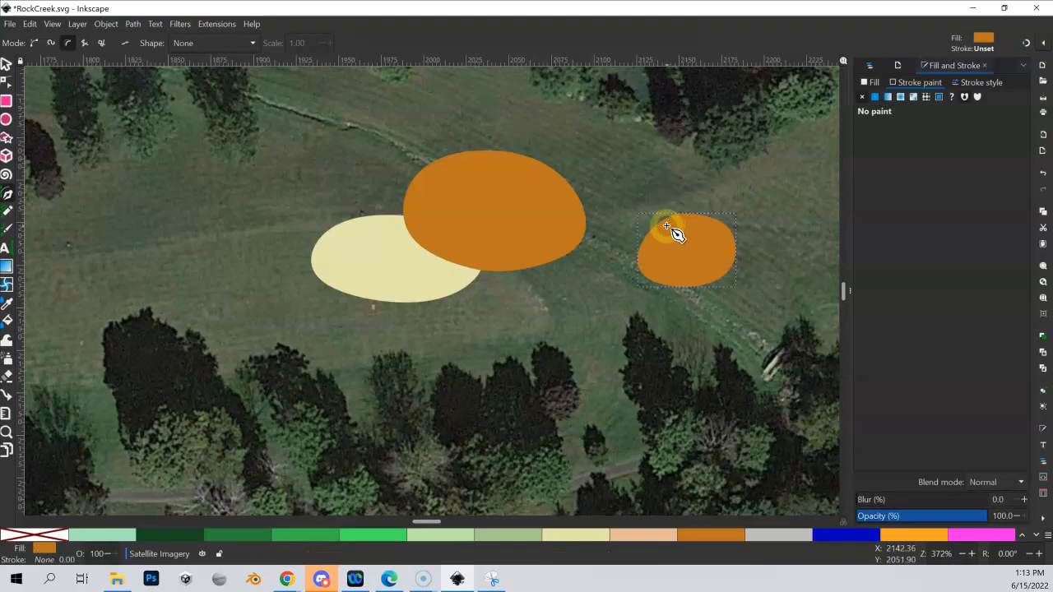
mouse_move(212, 122)
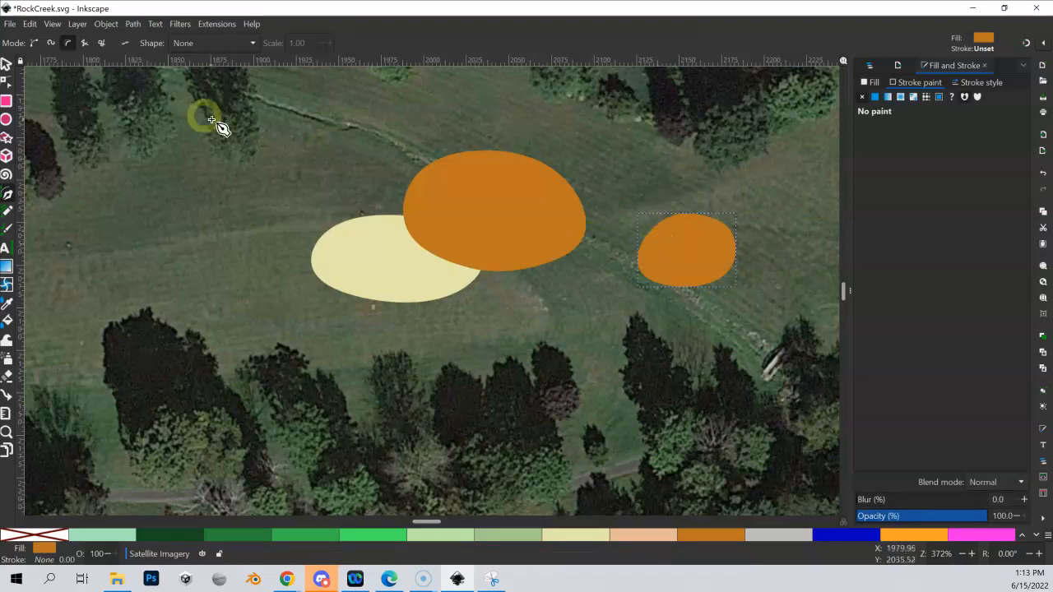
Step: Outset the small brown shape twice via Path > Outset, enlarging it by half-millimetre steps
click(131, 23)
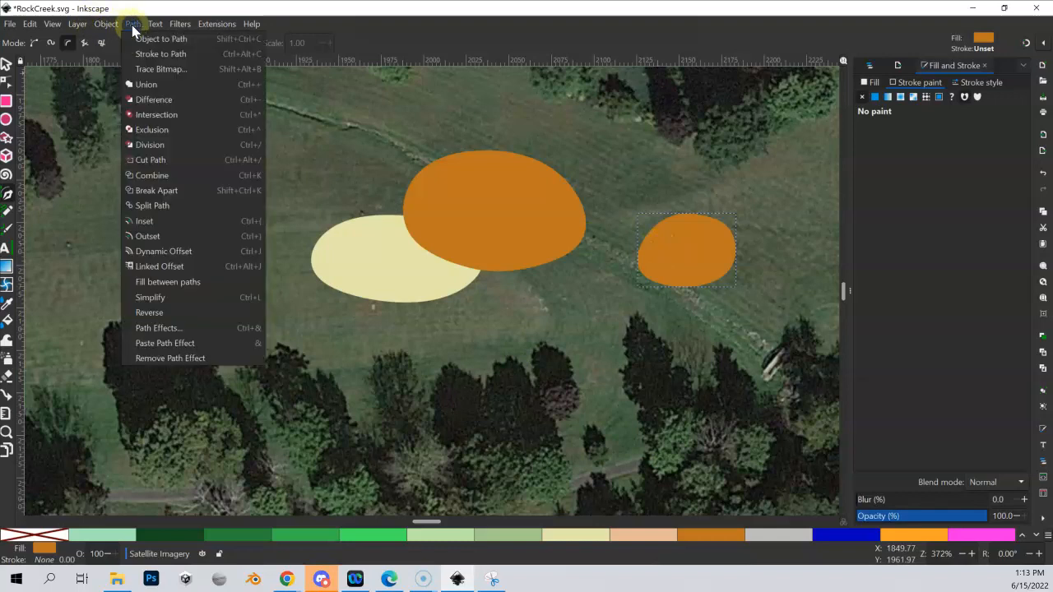
click(162, 234)
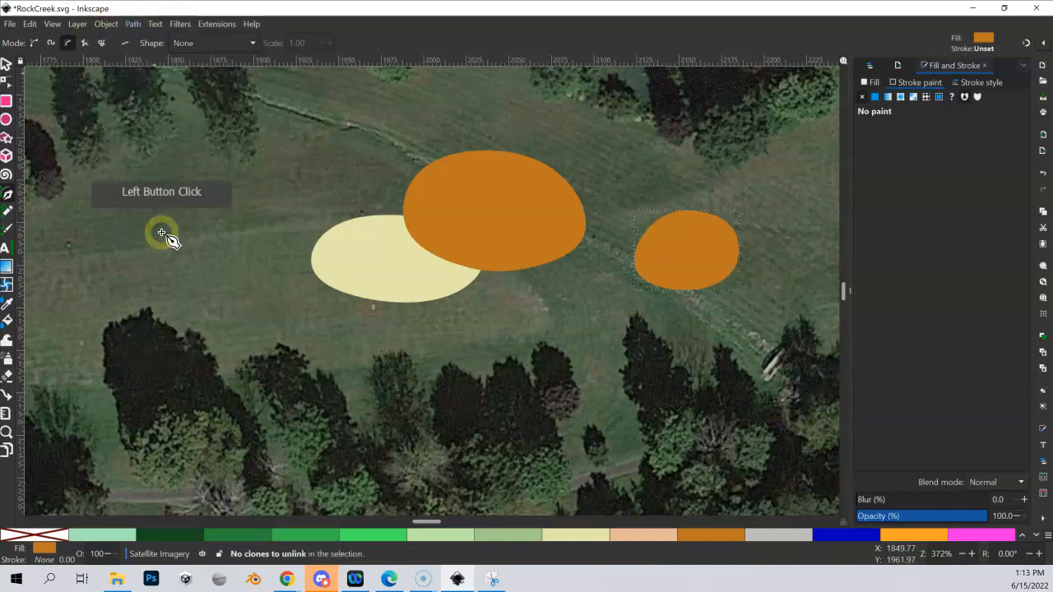
click(161, 234)
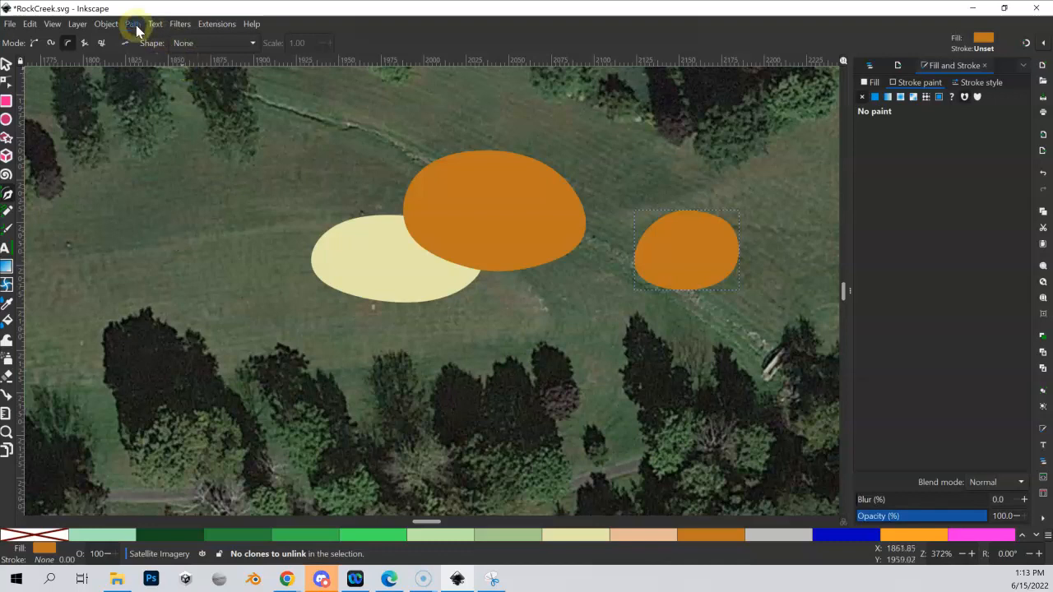
click(161, 238)
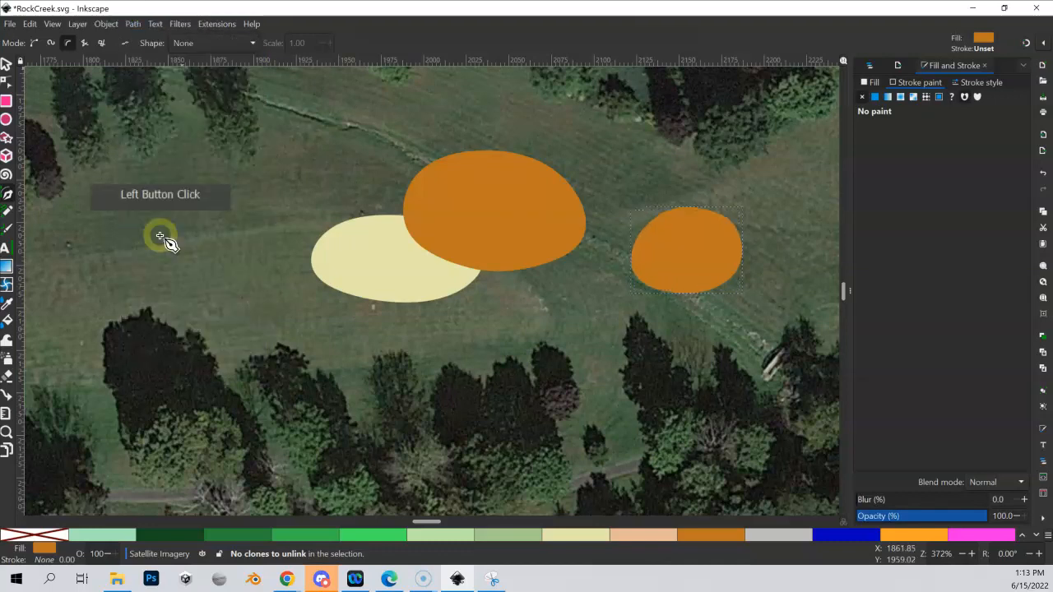
click(161, 237)
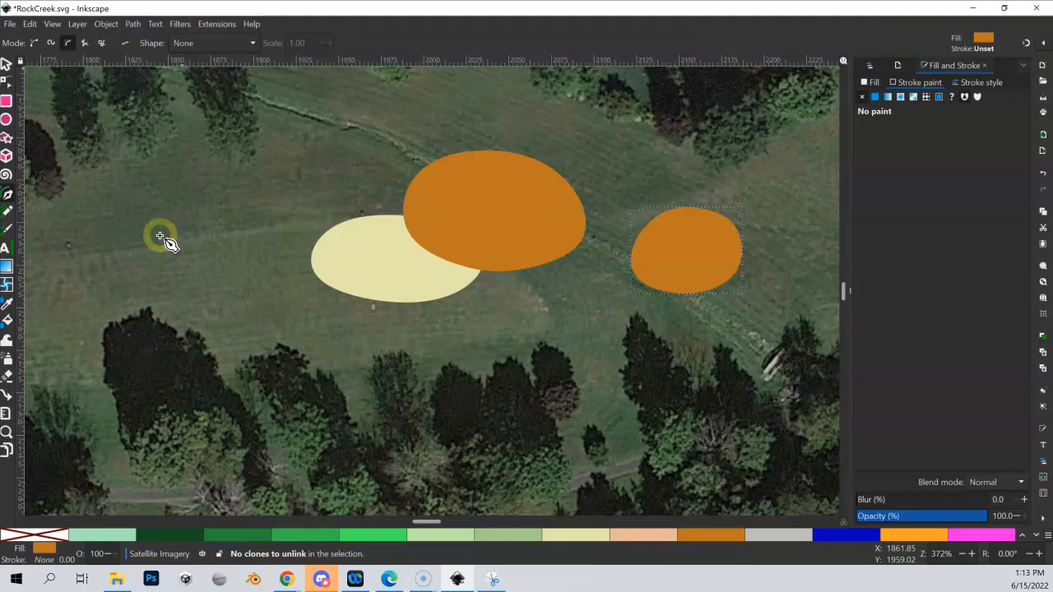